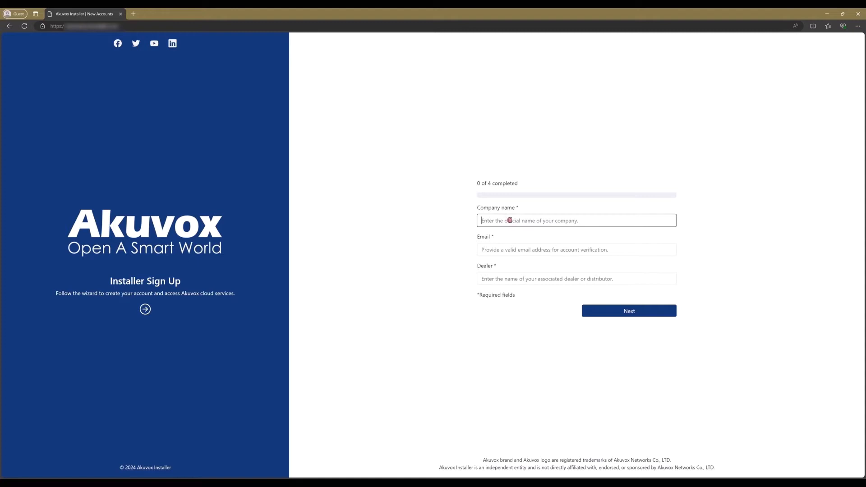
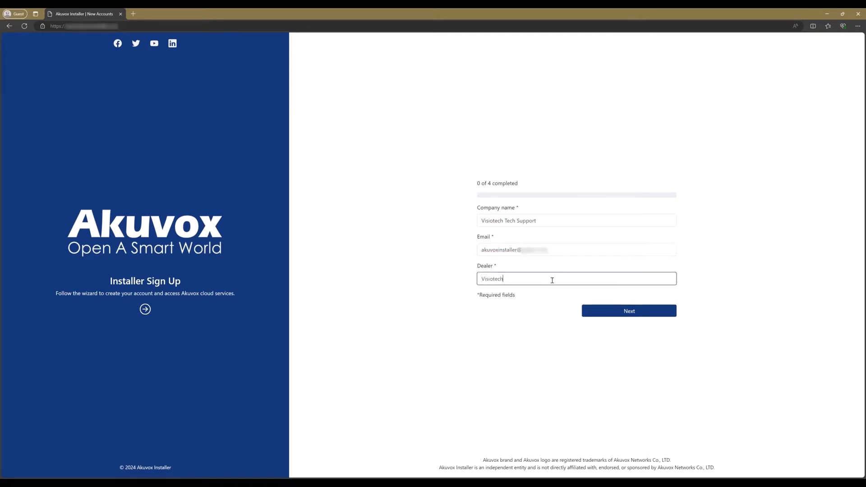
- Enter company Visiotech Tech Support, the akuvoxins email and dealer Visiotech, then continue
click(629, 311)
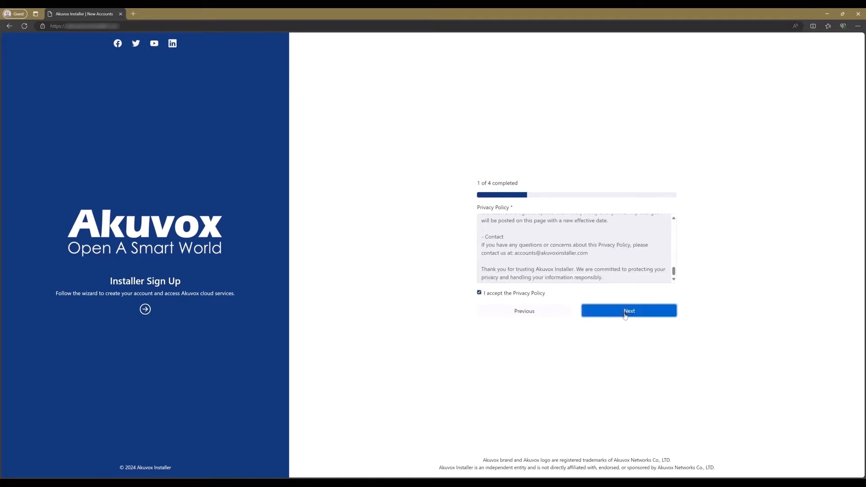
- Accept the privacy policy, enter captcha ZFF, submit the registration and go to Akuvox Cloud
click(629, 310)
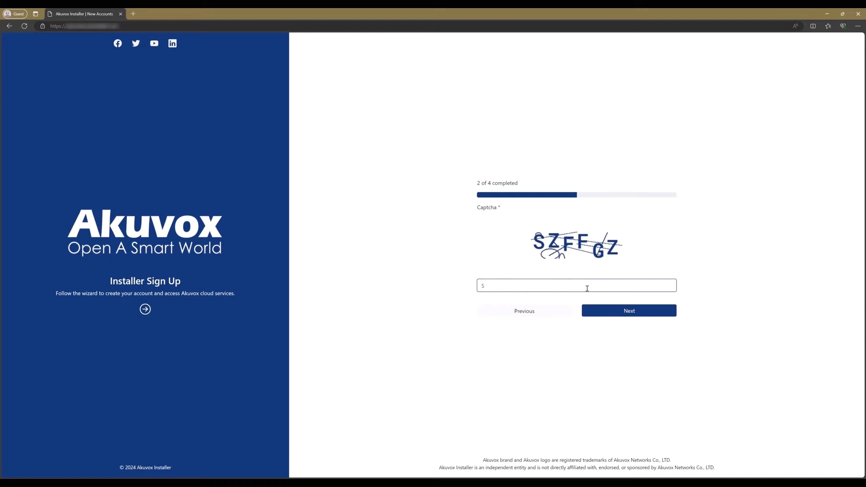
text(ZFF)
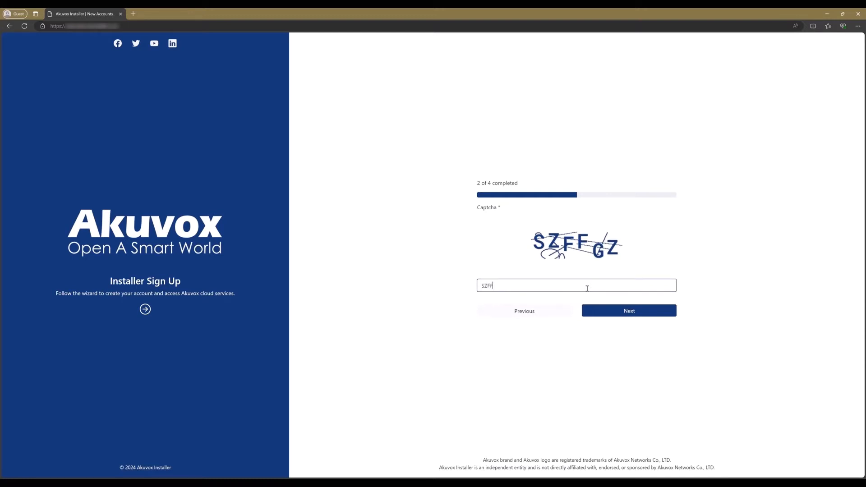
click(630, 310)
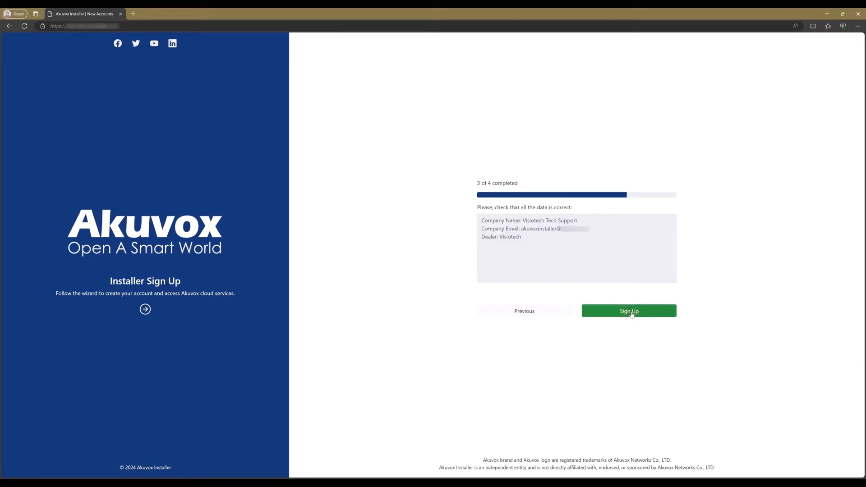
click(629, 311)
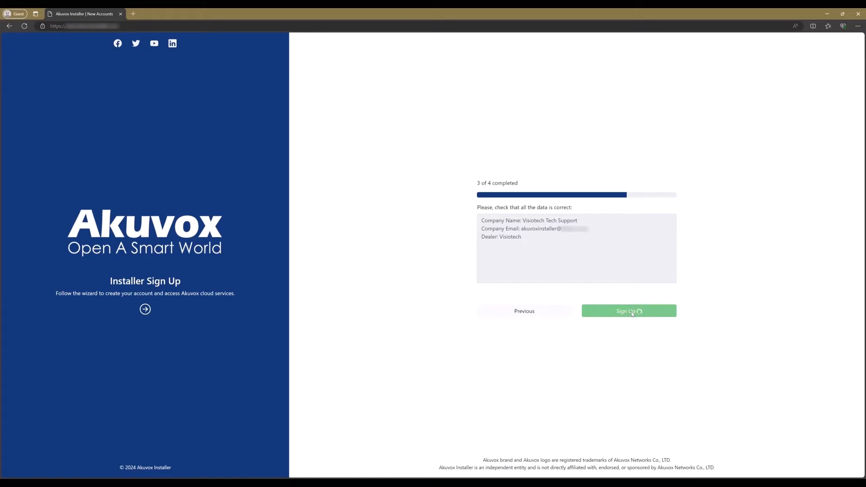
click(629, 310)
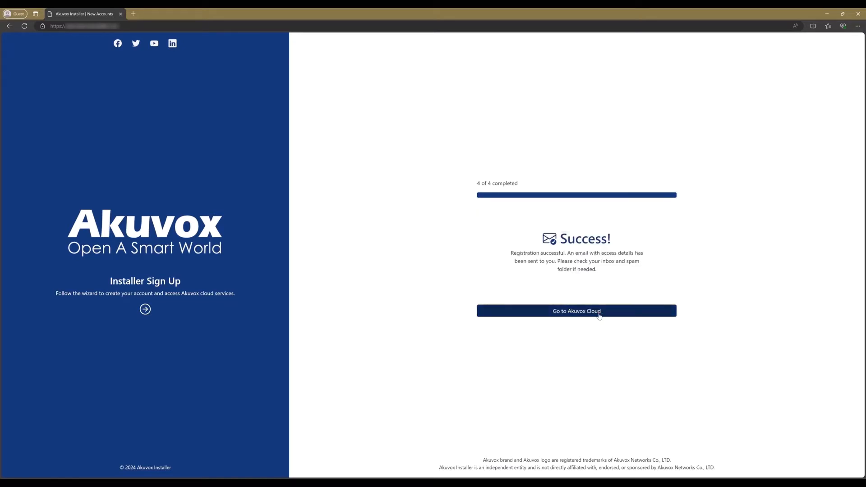
click(577, 311)
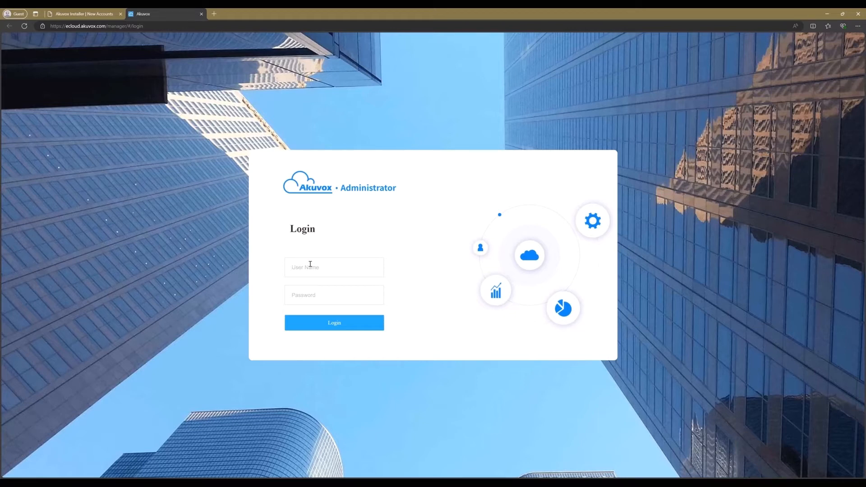
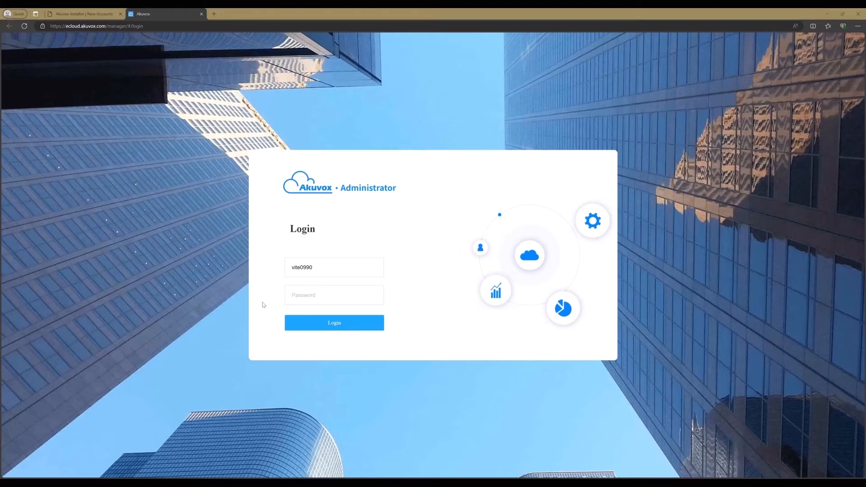
click(333, 322)
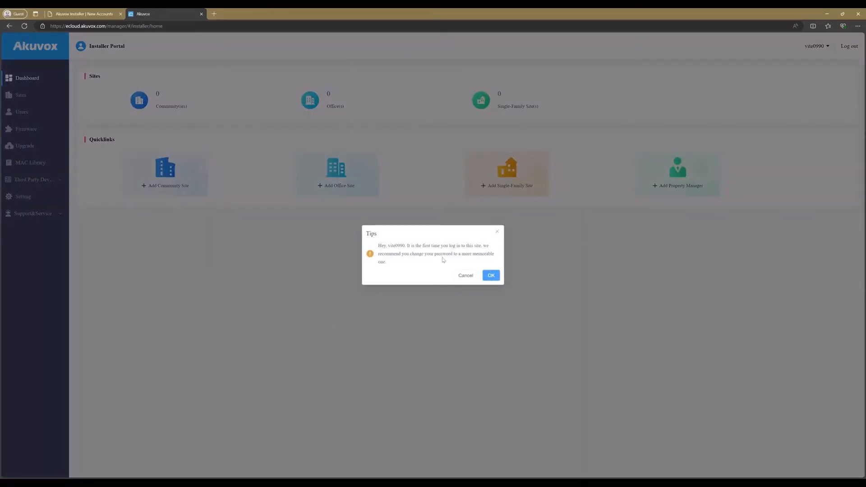
click(491, 275)
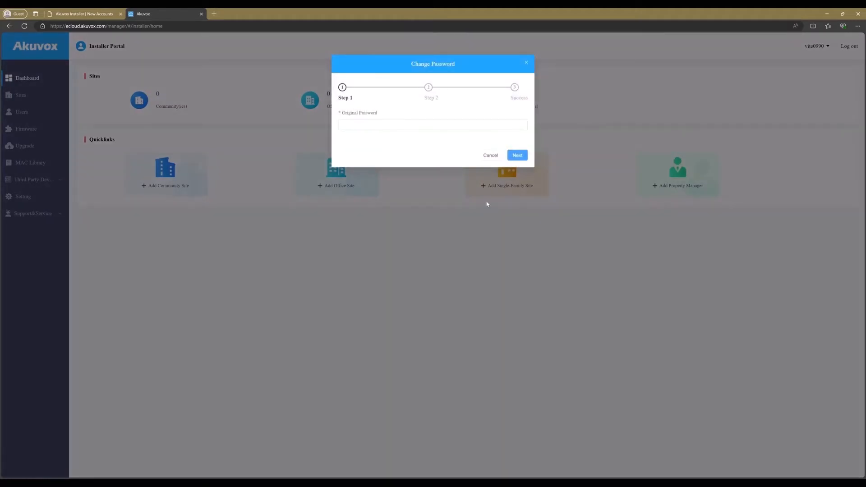
- Enter the original password and proceed to entering the new password
click(433, 124)
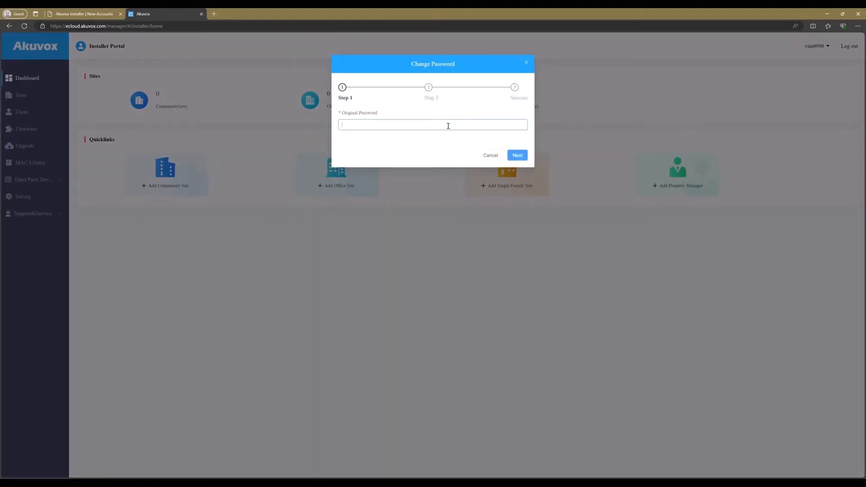
click(516, 155)
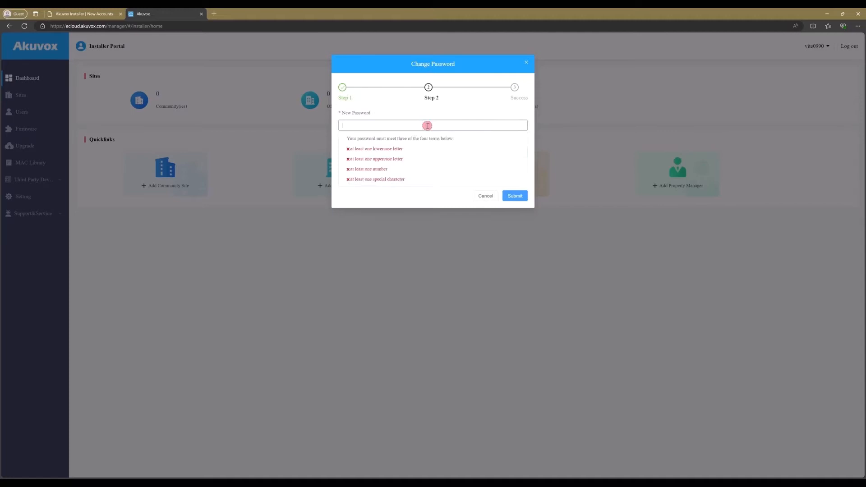
text(Password)
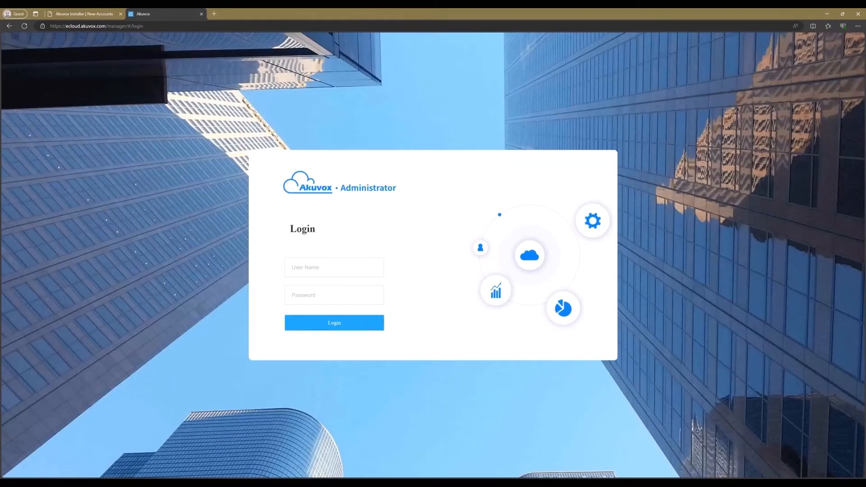
click(319, 268)
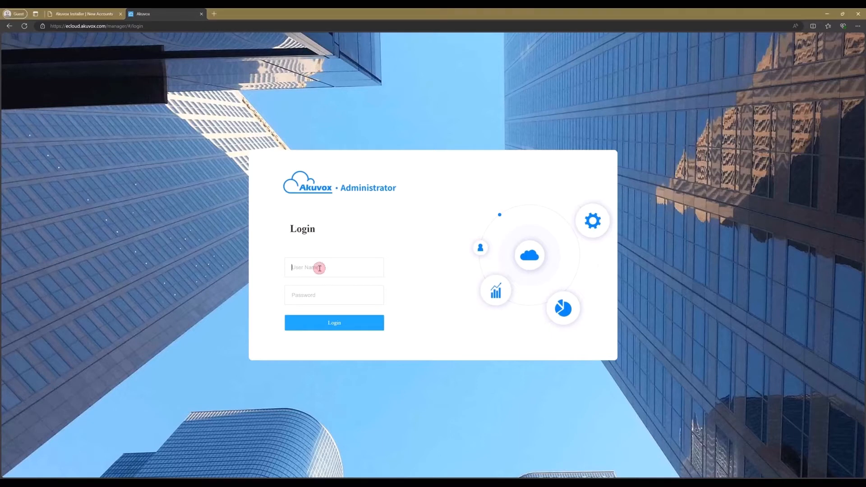
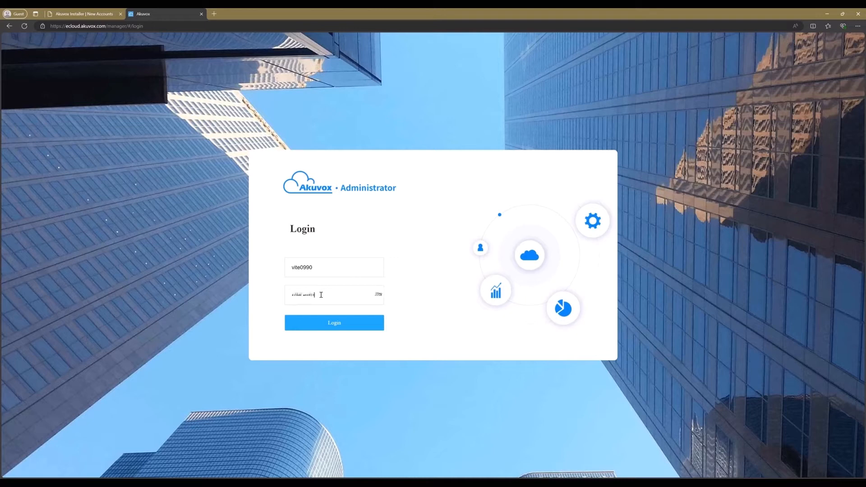
click(334, 323)
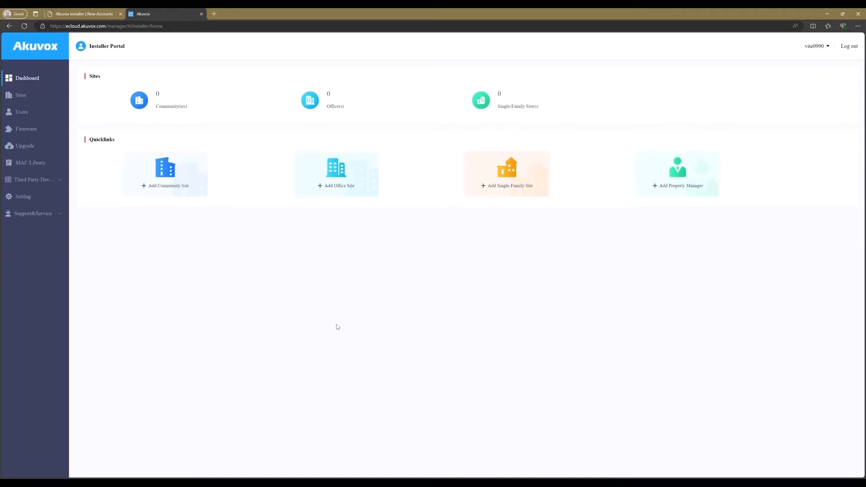
click(847, 47)
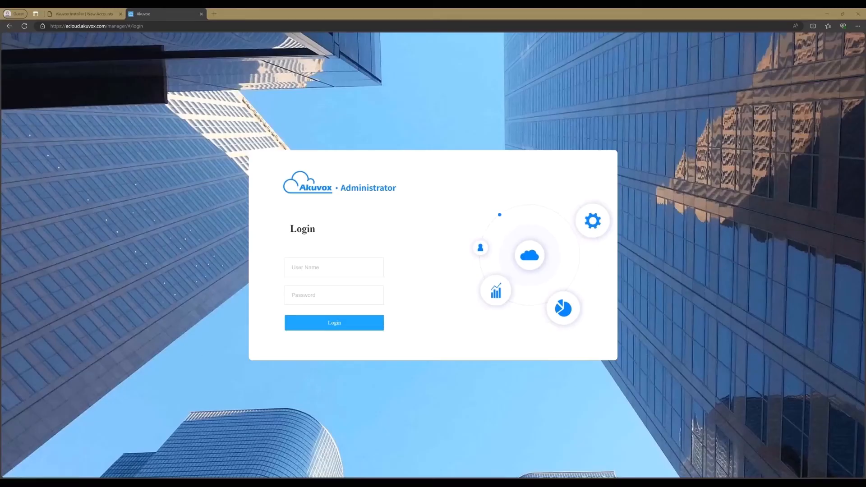
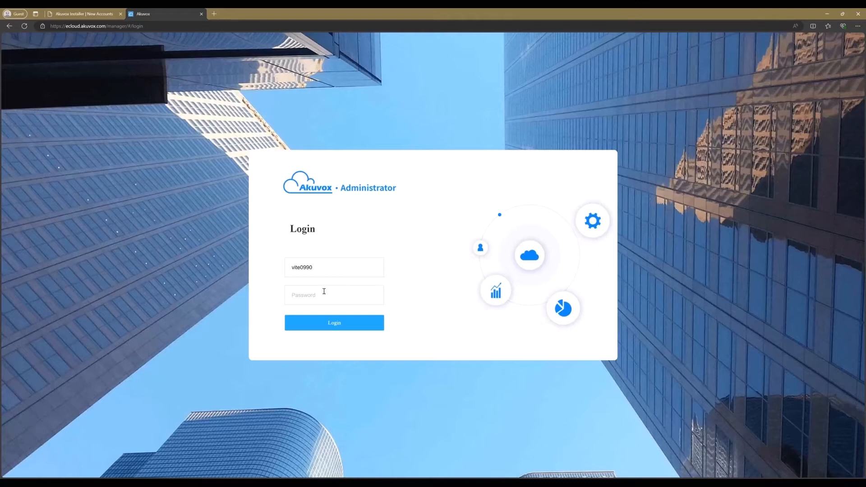
text(•••••)
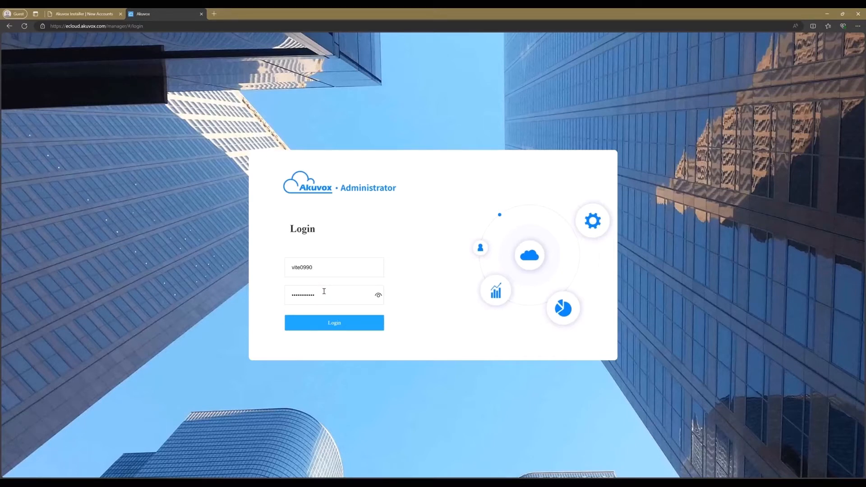
click(333, 323)
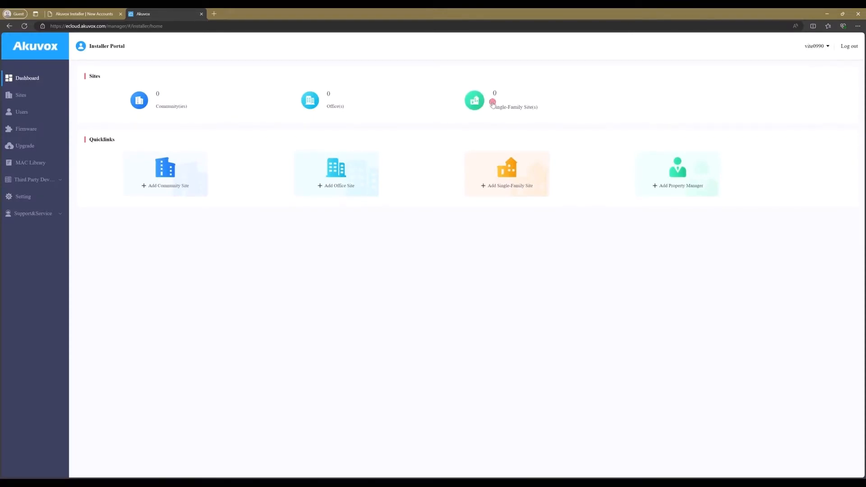
- From the single-family sites list, start a new user with name and room Livingroom, moving to the email
click(475, 100)
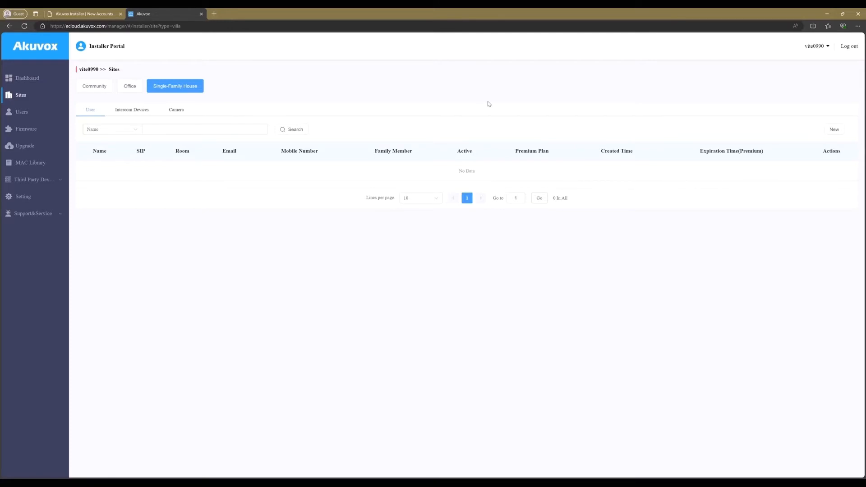
mouse_move(828, 137)
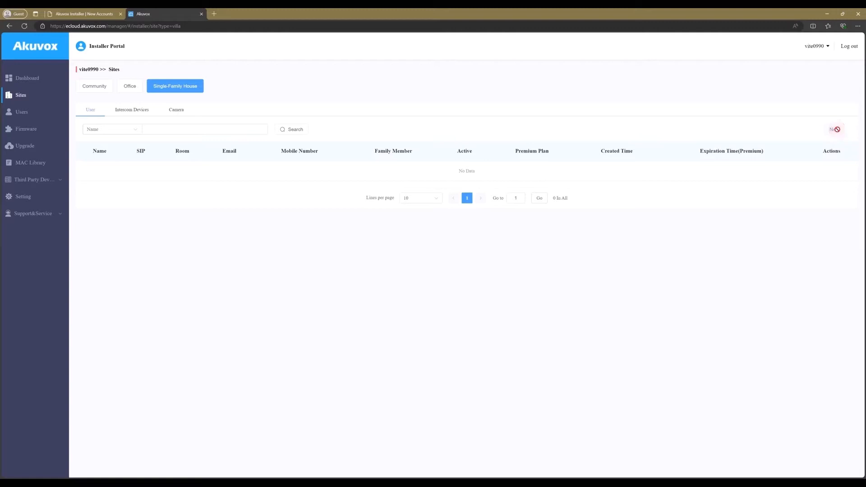
click(835, 130)
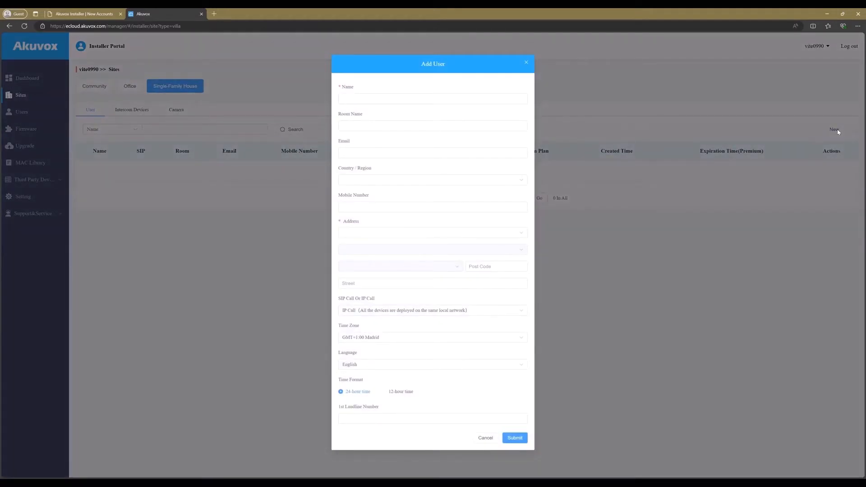
text(Nai)
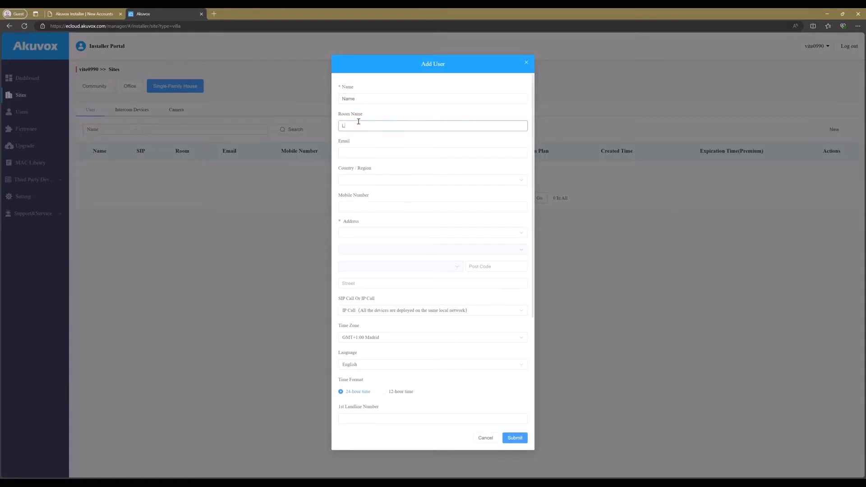
text(Livinroom)
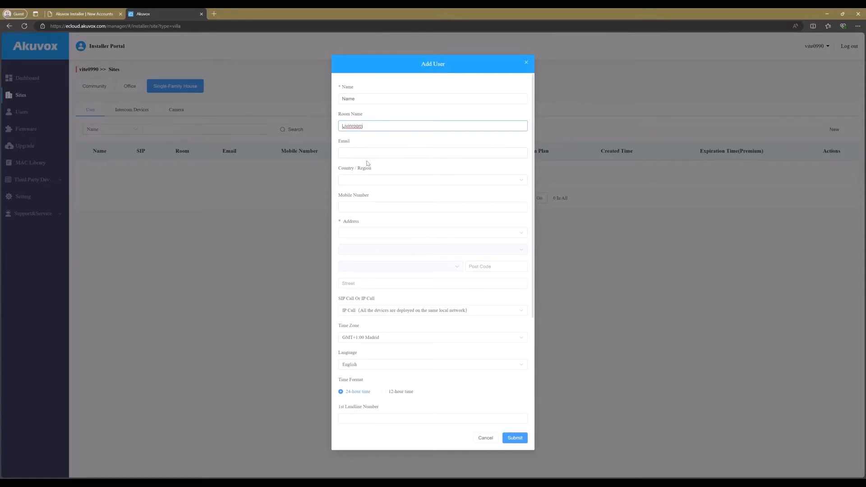
click(433, 153)
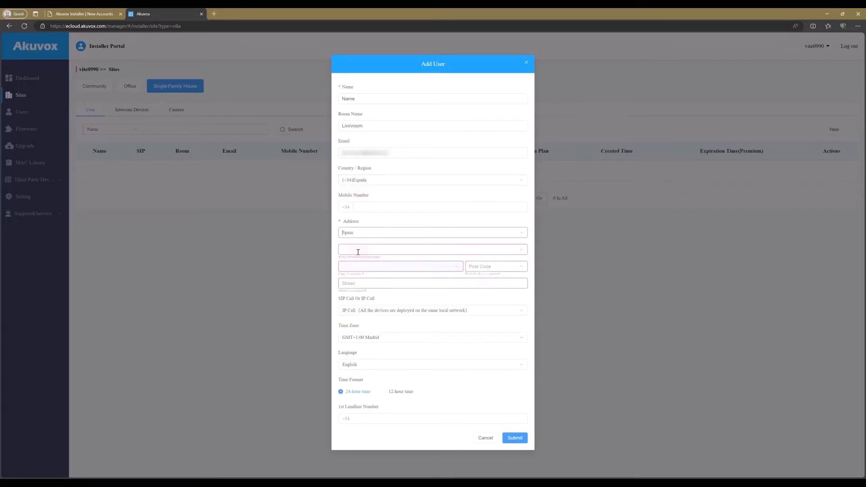
- Set the region in Spain and Street 1, keeping IP Call for local network devices
click(399, 266)
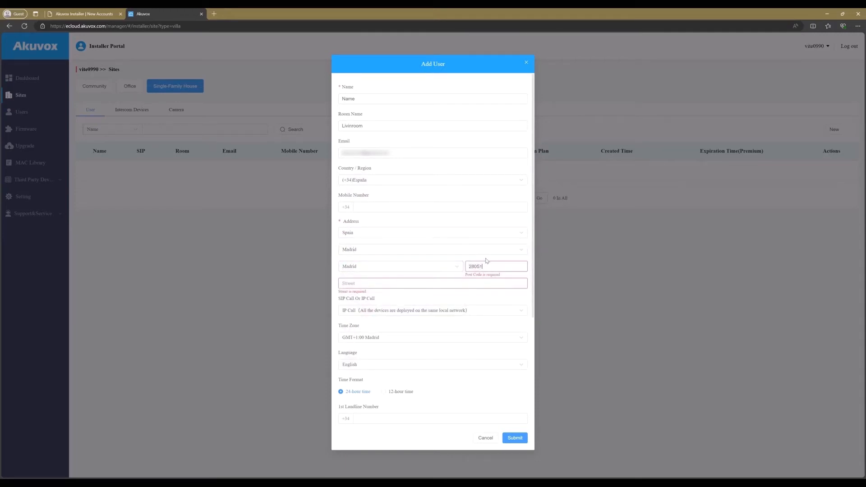
text(Street 1)
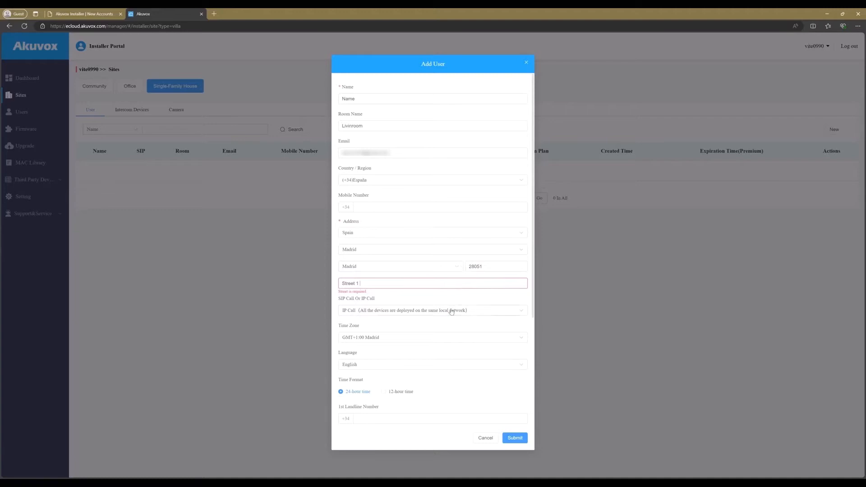
click(432, 310)
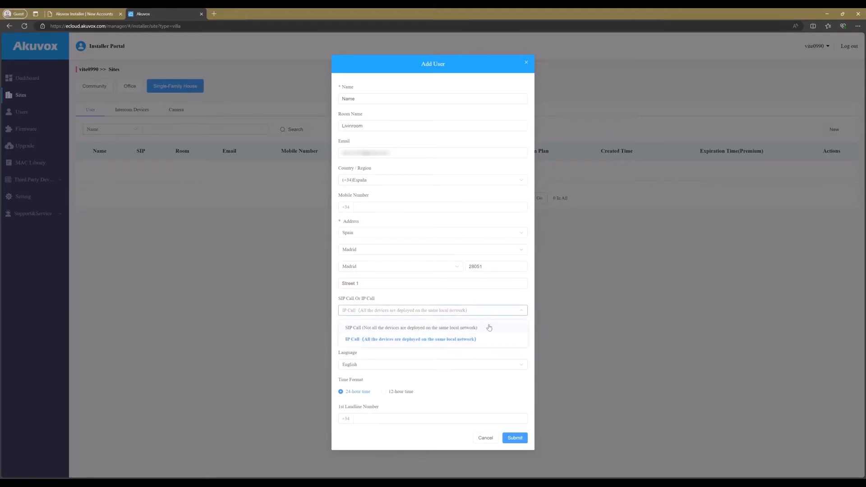
click(409, 338)
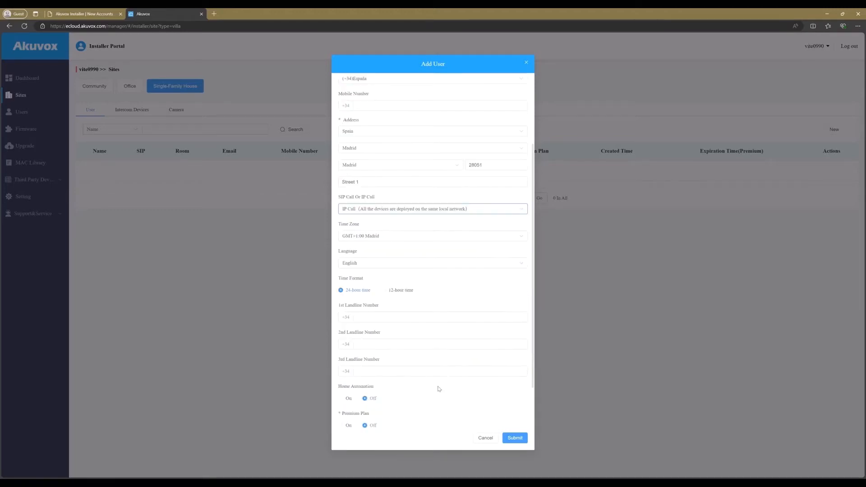
scroll(down, 3)
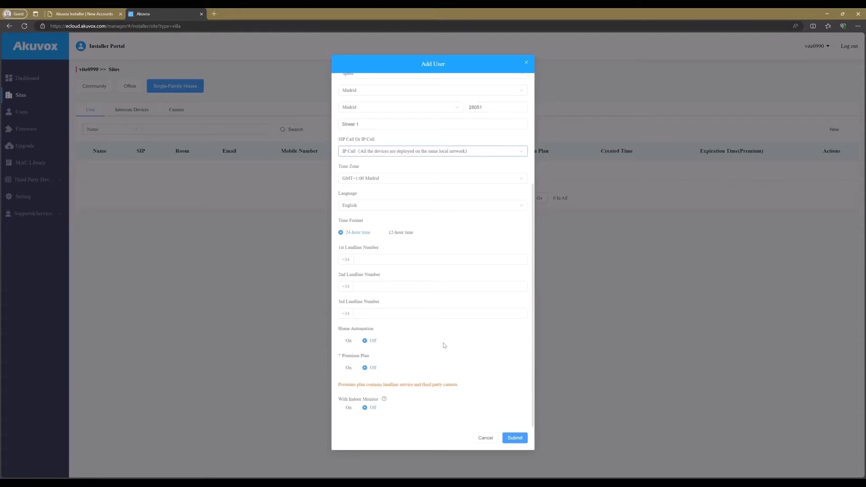
mouse_move(467, 390)
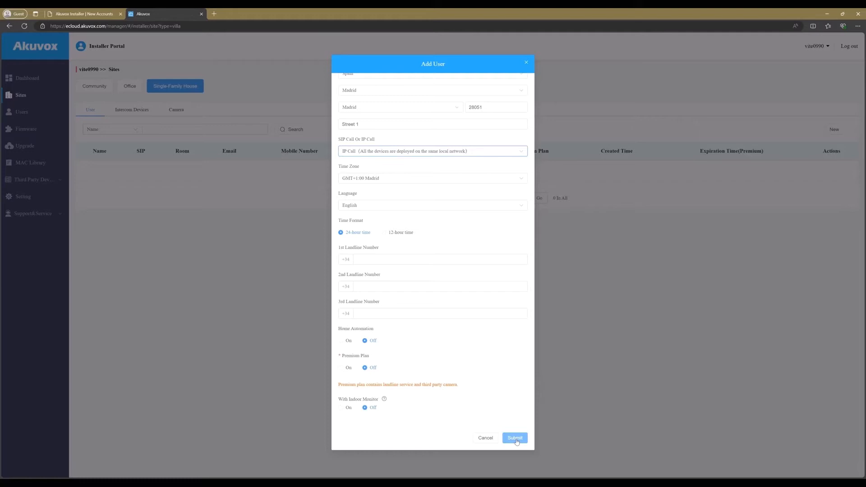
- Submit the new single-family house user, retrying until it is accepted
click(514, 438)
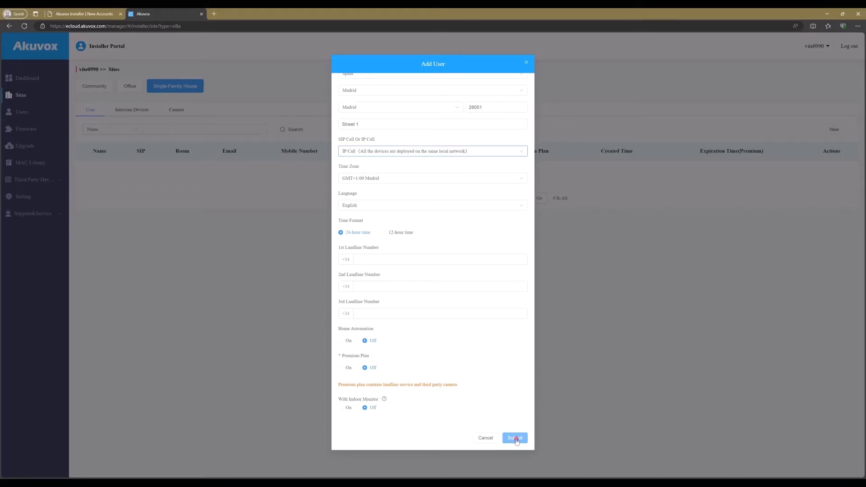
click(515, 439)
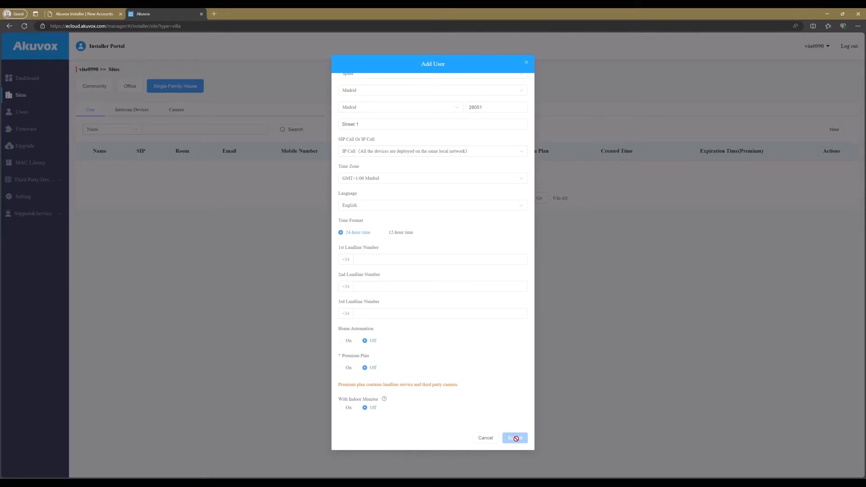
click(515, 439)
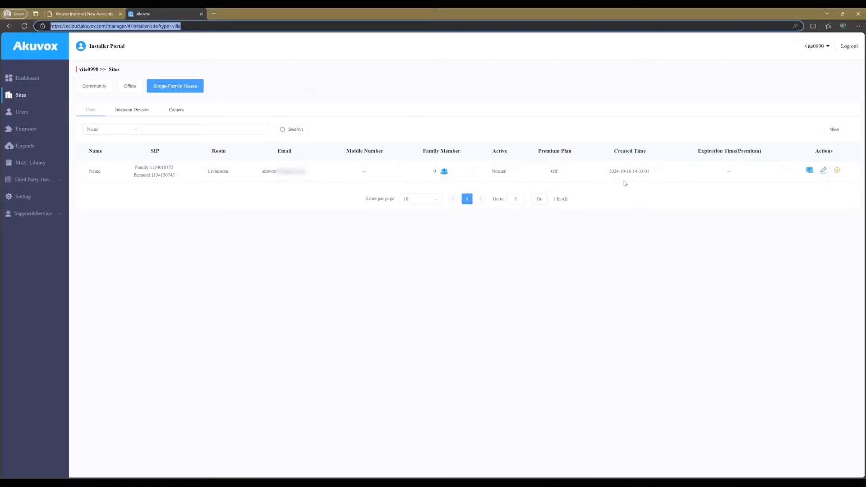
mouse_move(741, 166)
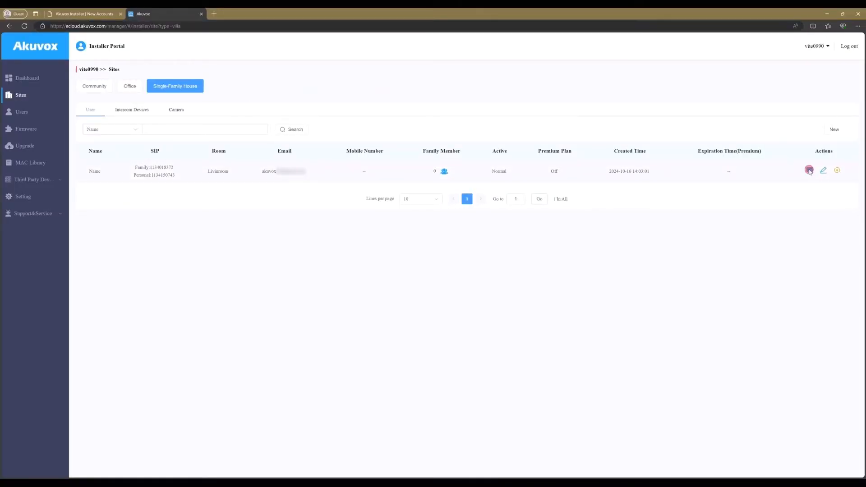
- In the user's device list start a new device of type Indoor Monitor and enter its MAC
click(808, 170)
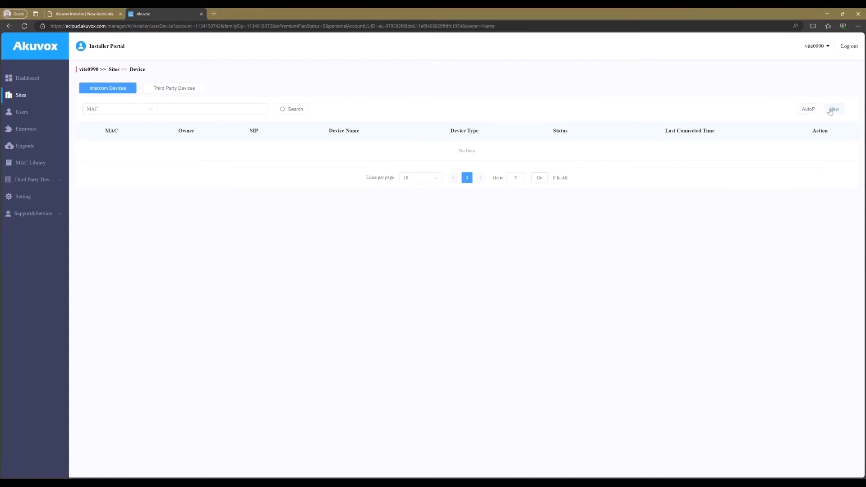
click(833, 109)
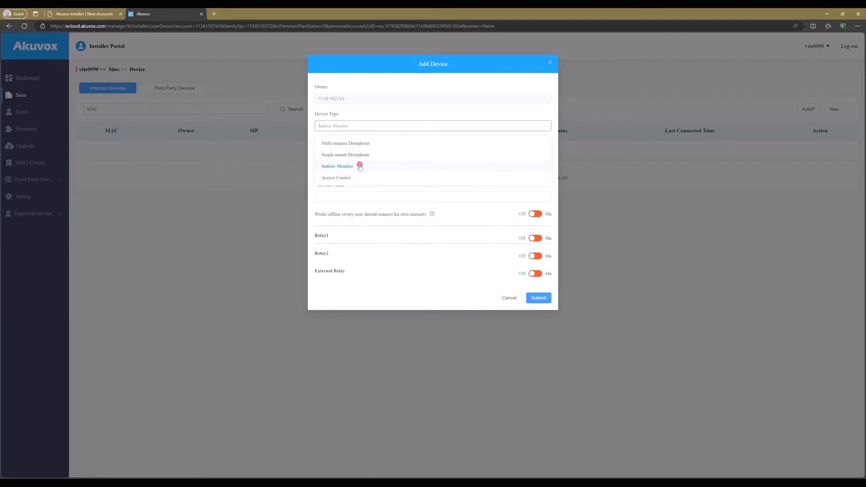
click(337, 166)
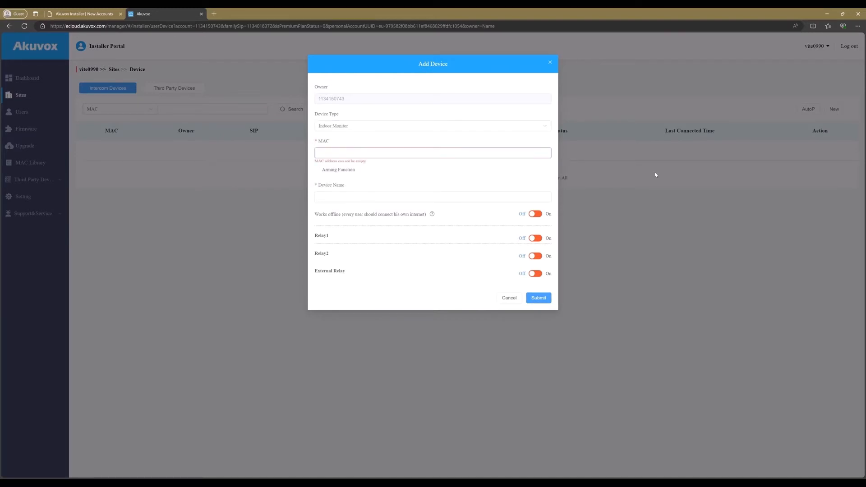
click(433, 152)
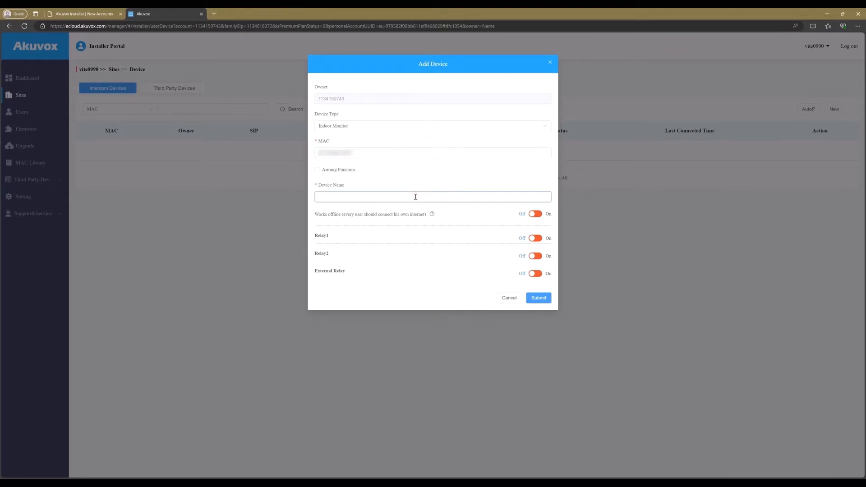
- Name the device Monitor Livingroom and save the new indoor monitor
text(M)
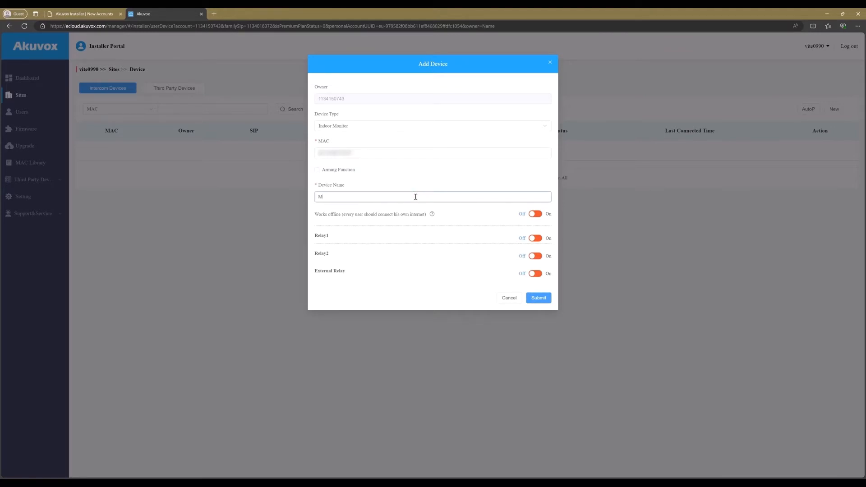
text(onitor)
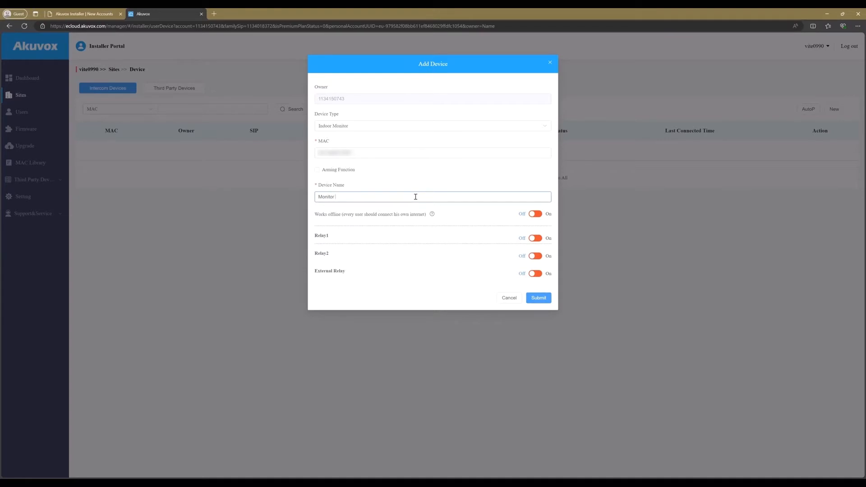
text(Living)
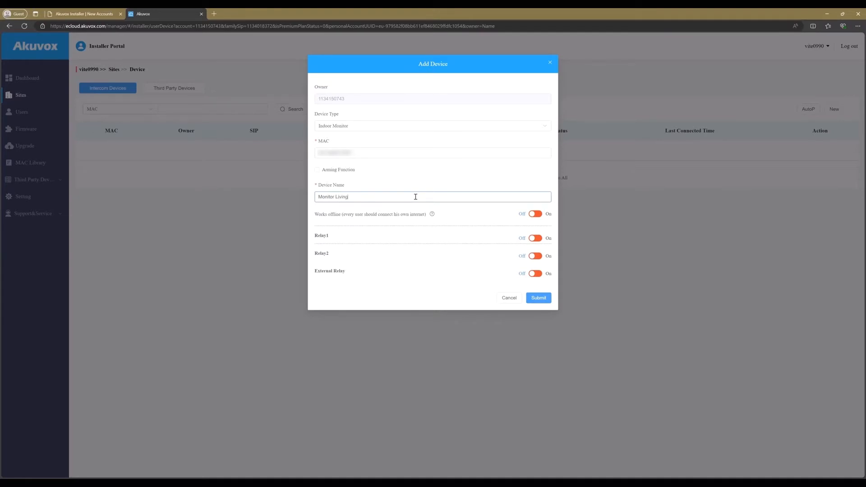
text(room)
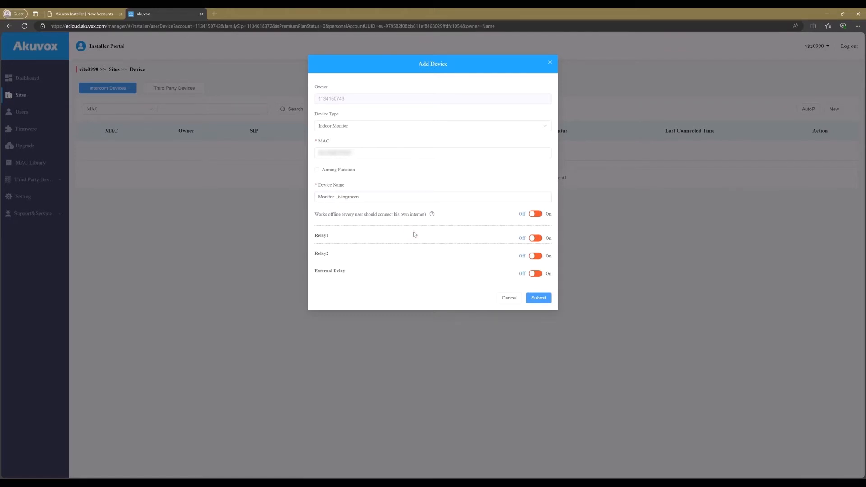
mouse_move(375, 217)
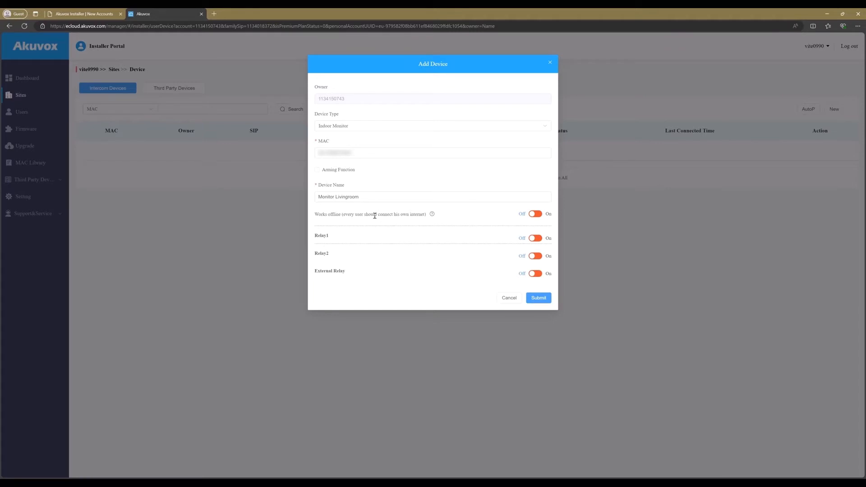
mouse_move(392, 236)
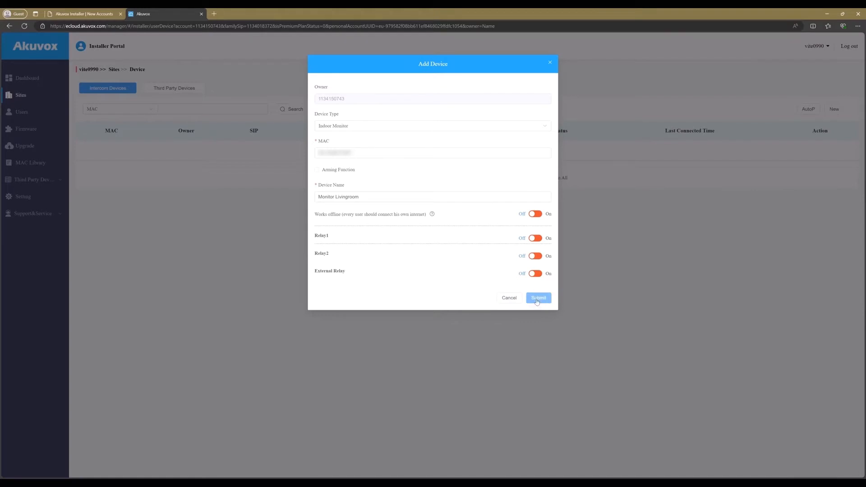
click(538, 298)
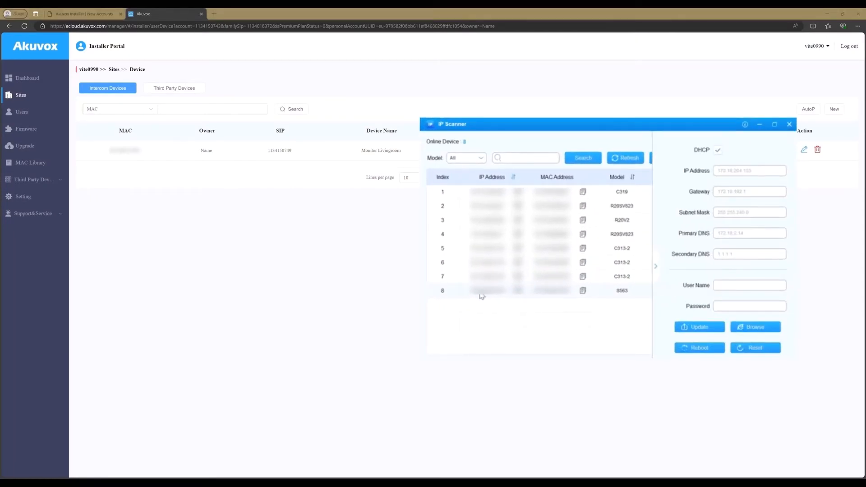
mouse_move(691, 307)
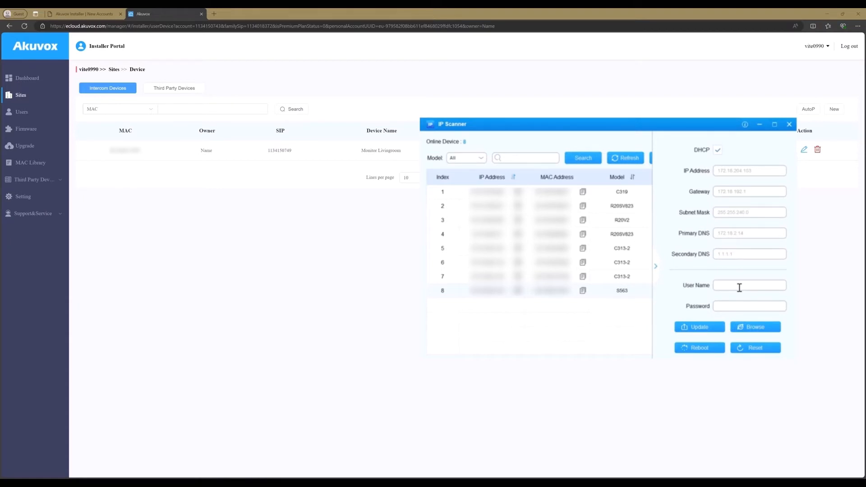
- Enter admin credentials, reset the S563 monitor, confirm and acknowledge the success message
text(admin)
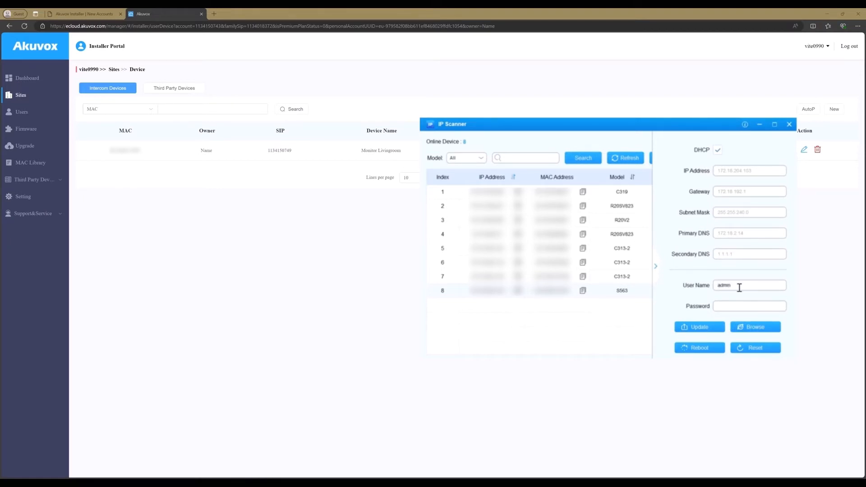
text(•••••)
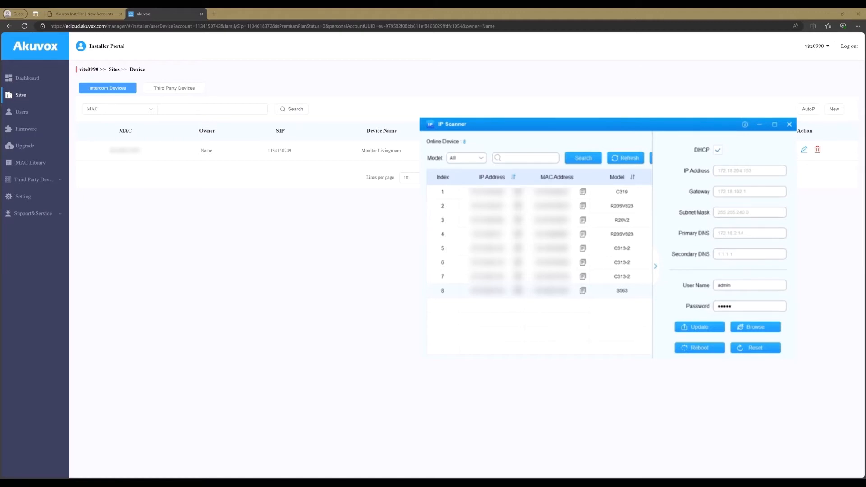
mouse_move(757, 356)
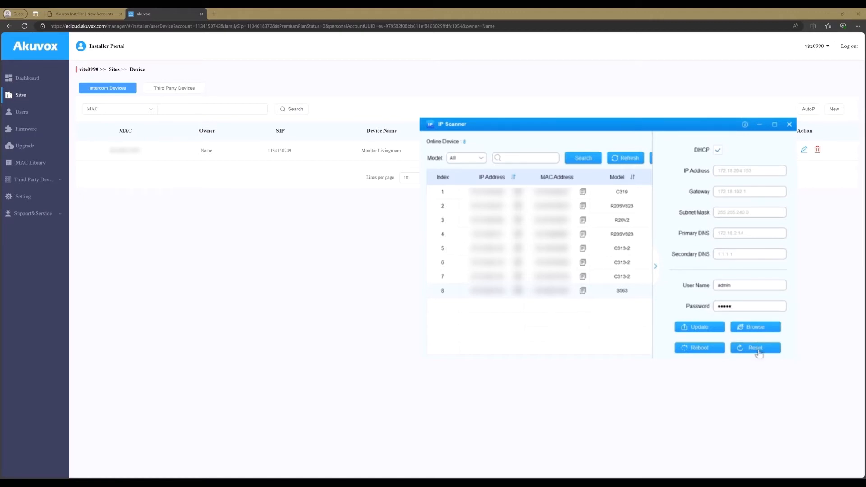
click(755, 348)
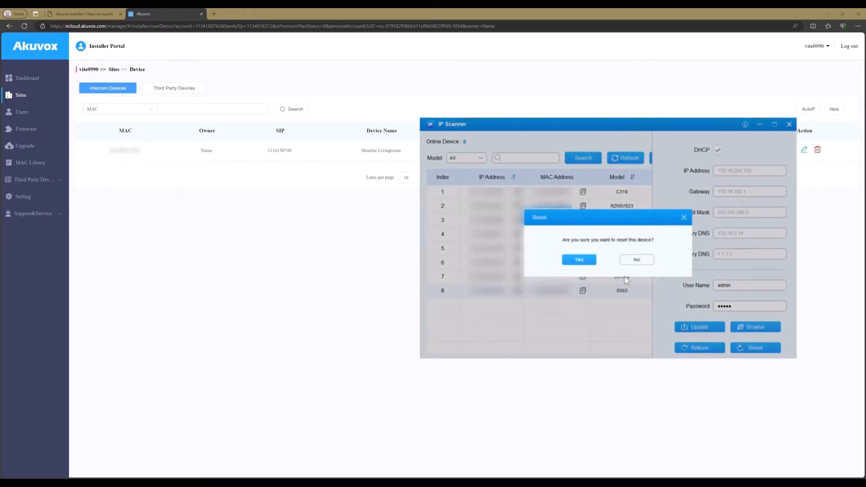
click(579, 260)
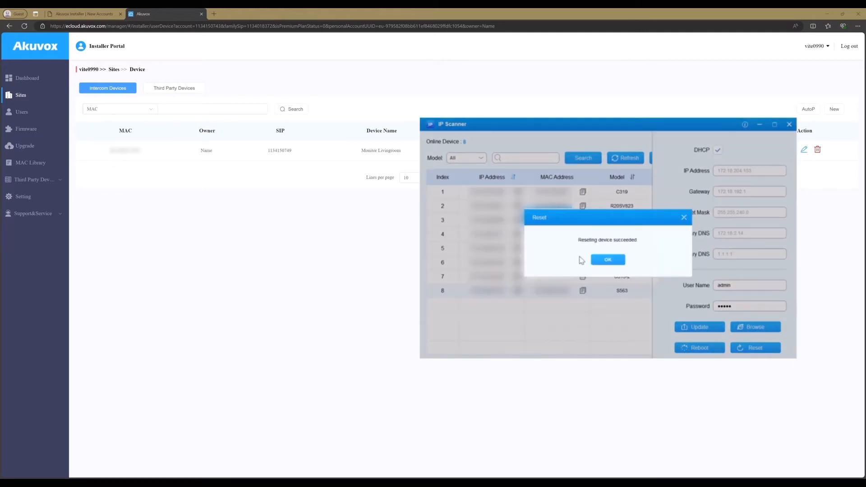
click(608, 260)
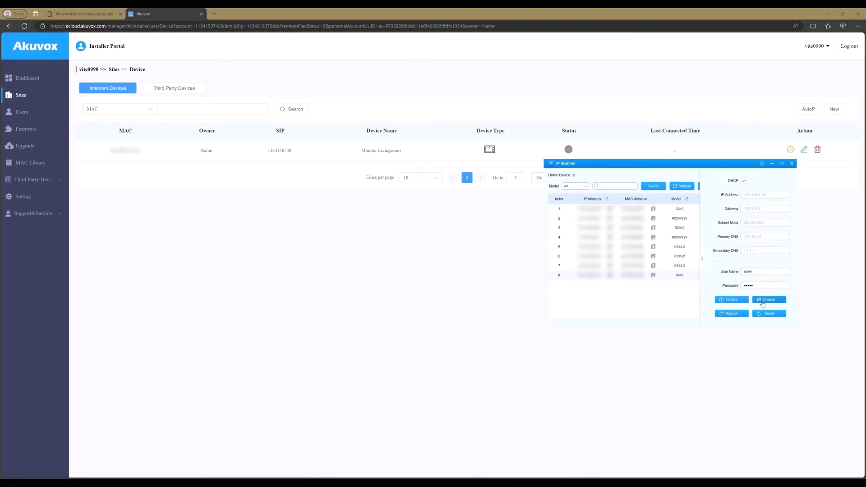
- Browse to the monitor's web interface, log in as admin and ignore the default password change
click(768, 299)
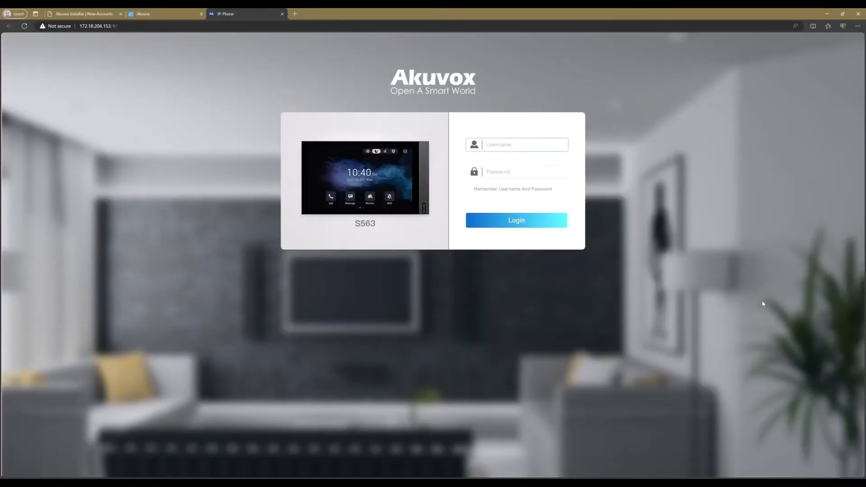
click(520, 145)
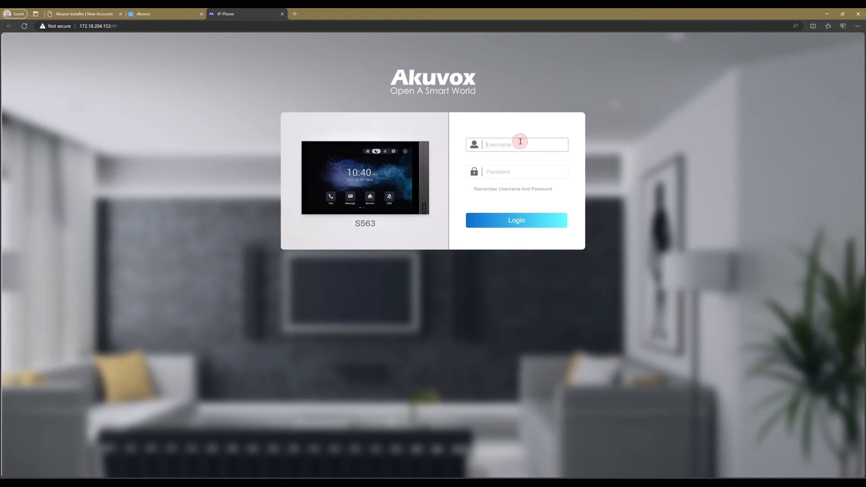
text(admin)
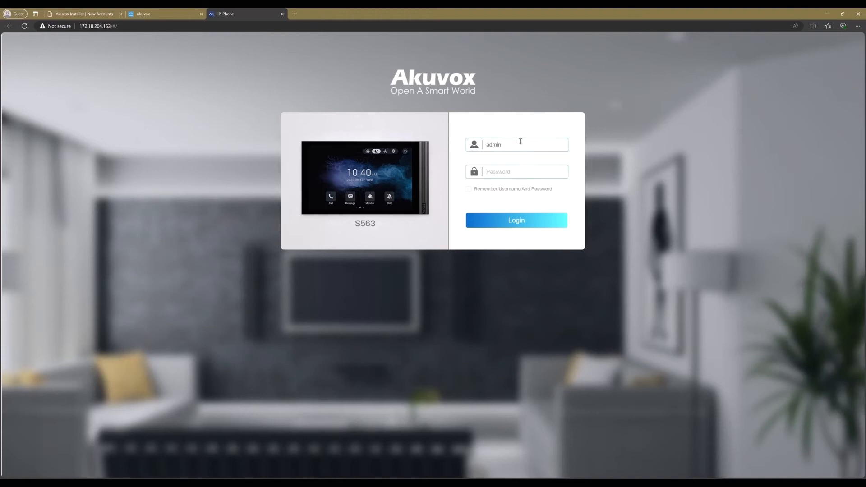
click(516, 220)
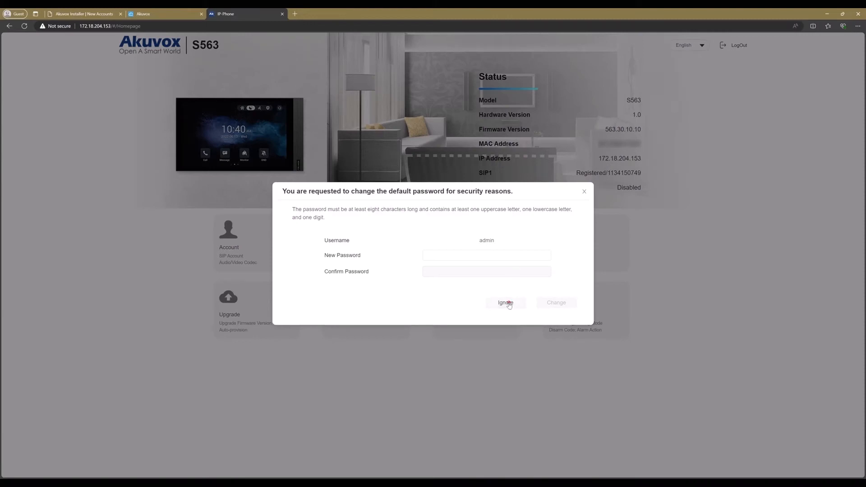
click(505, 303)
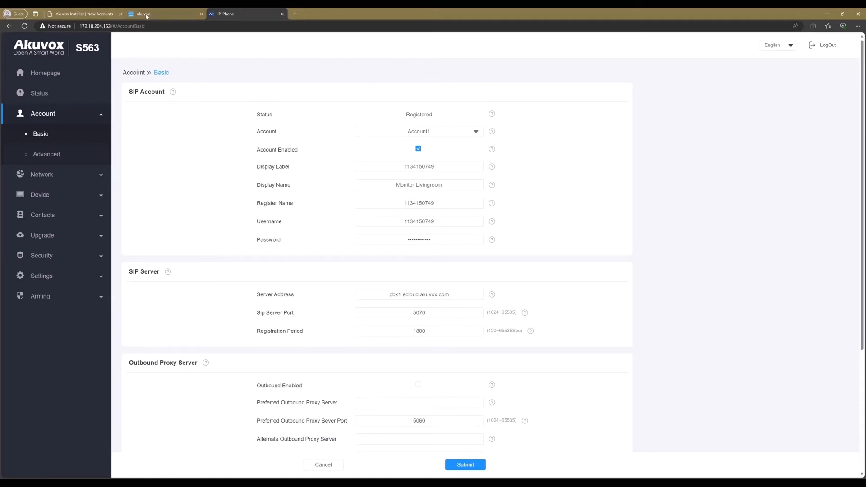
- Return to the eCloud tab and refresh to see Monitor Livingroom online
click(141, 13)
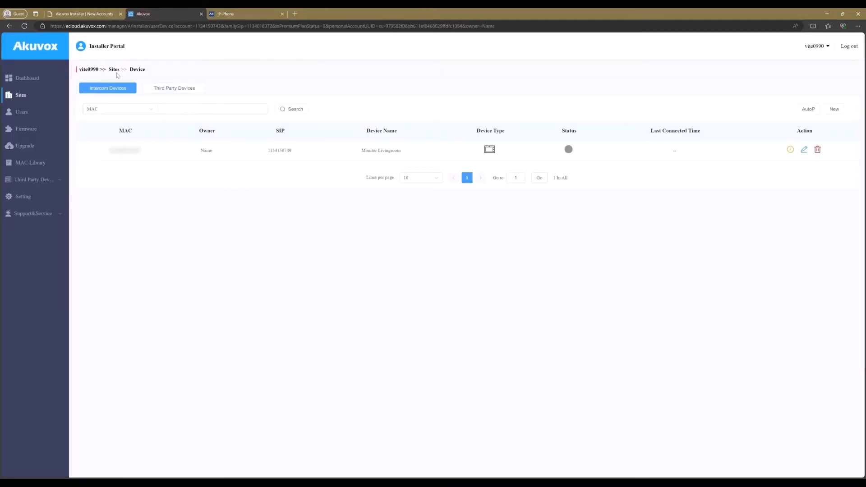
click(114, 69)
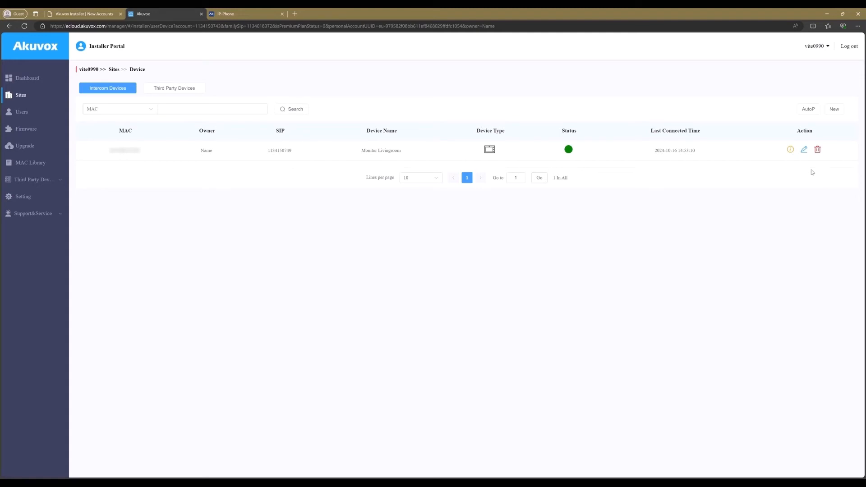
- Via the Dashboard and Single-Family Site(s), reopen the family site's device list
click(27, 77)
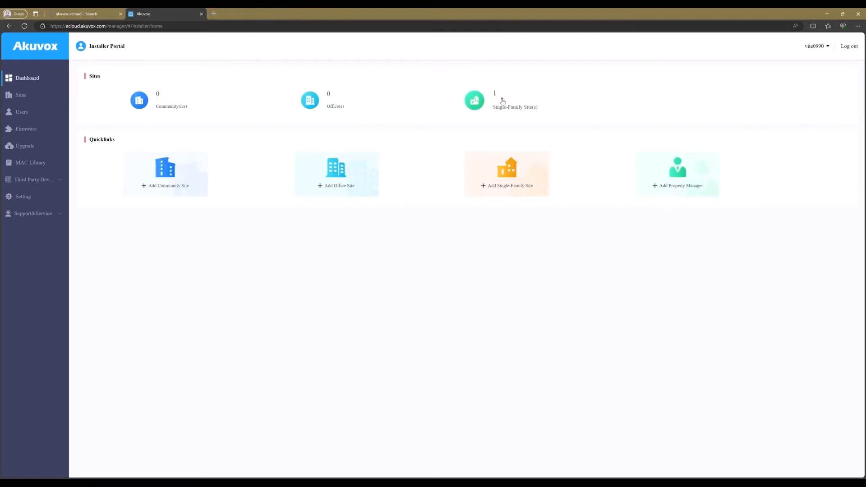
click(474, 99)
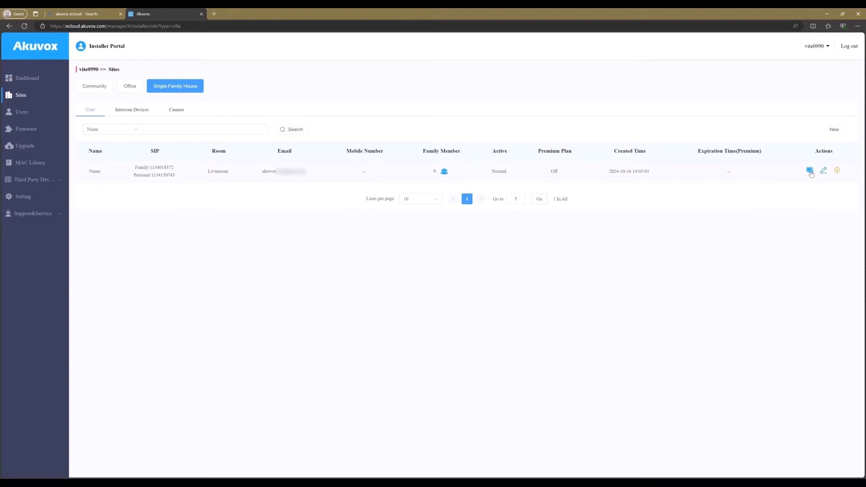
click(810, 170)
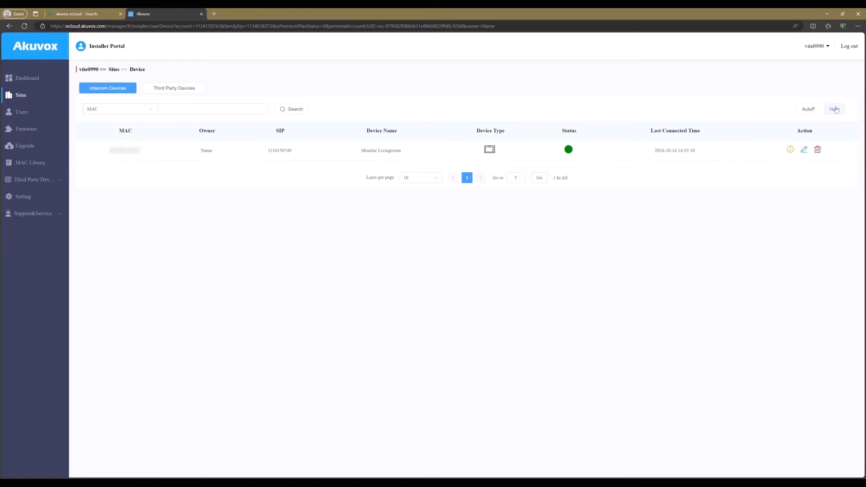
- Start a new device with type Single-tenant Doorphone and move to its MAC field
click(835, 108)
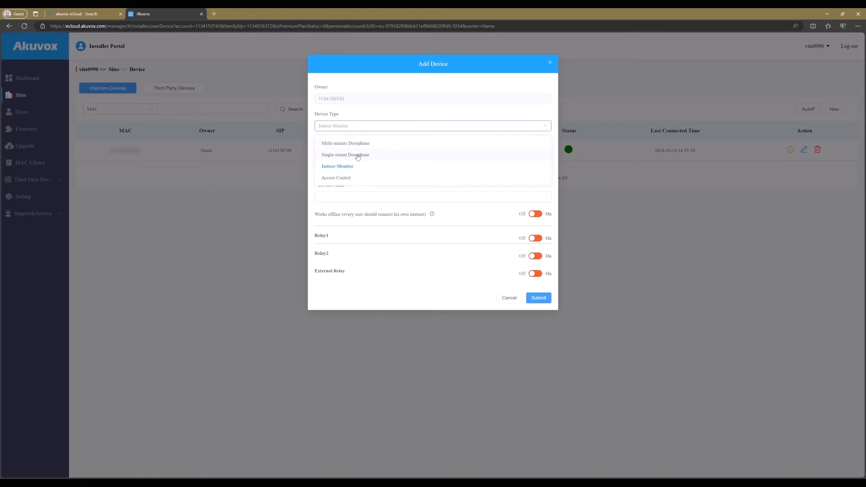
click(345, 155)
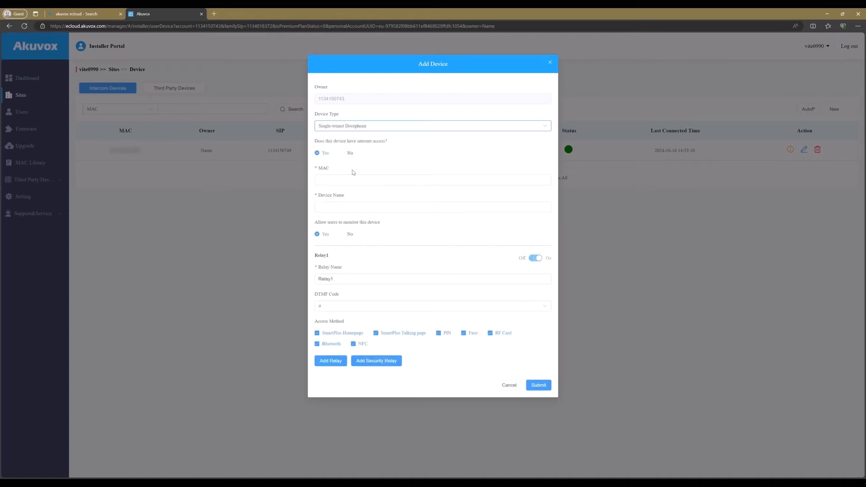
click(433, 179)
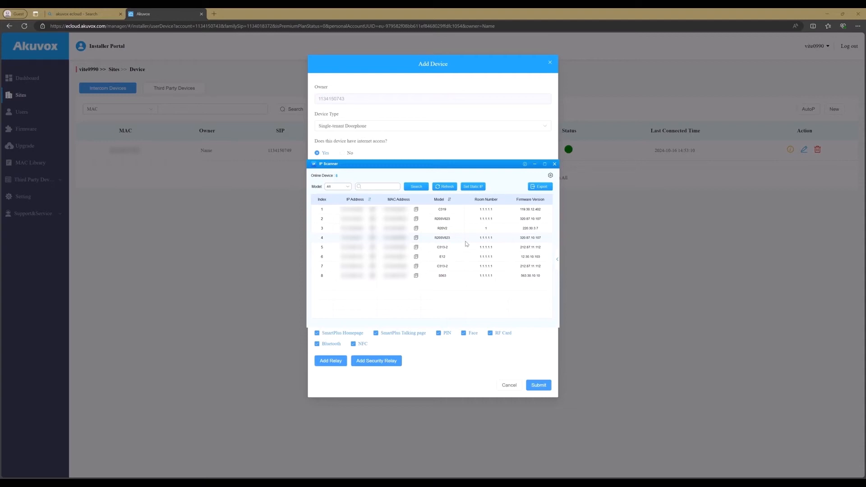
mouse_move(455, 242)
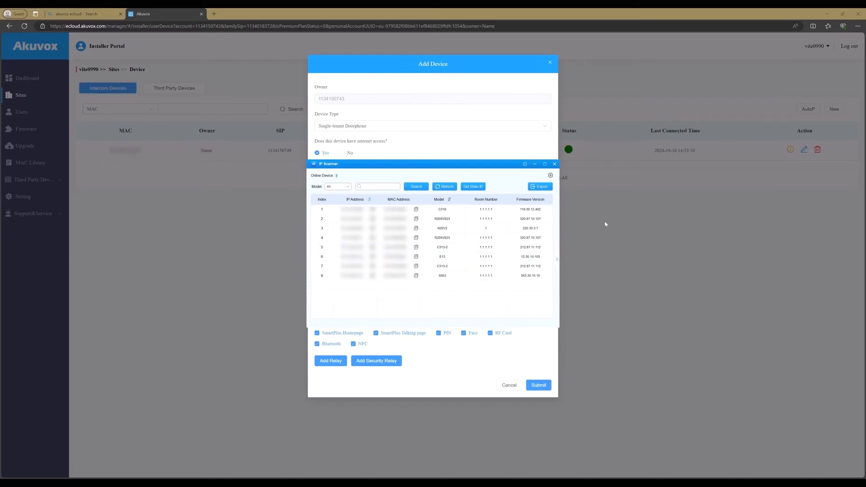
- Paste the doorphone MAC from IP Scanner and name the device Door Station
click(553, 163)
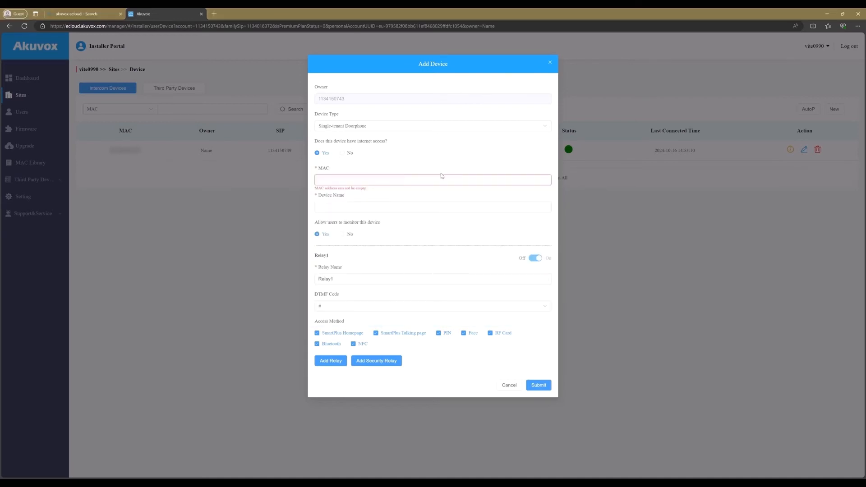
click(430, 180)
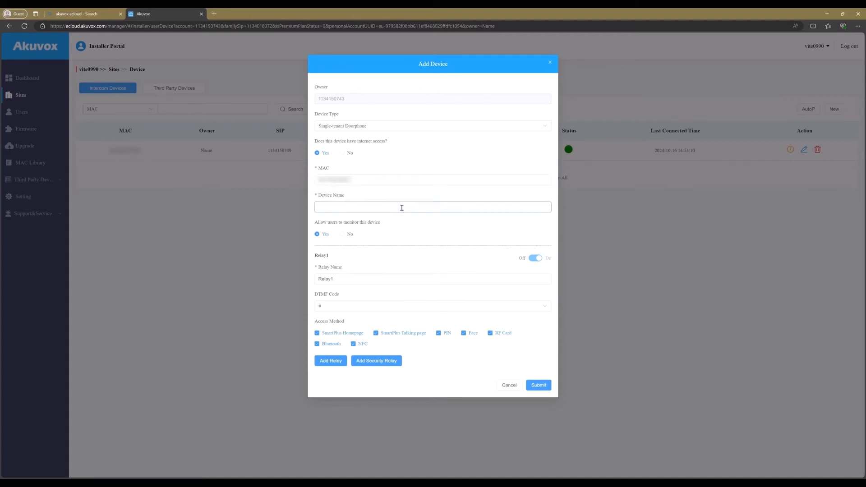
text(Door Station)
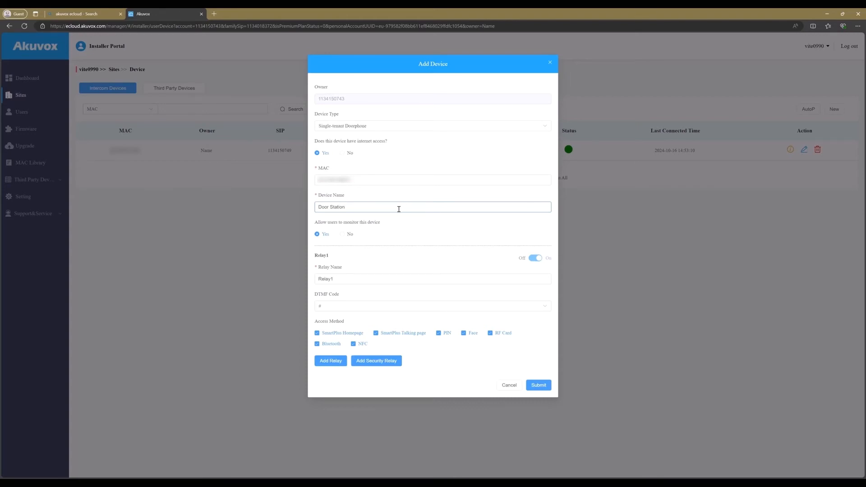
- Rename Relay1 to Front Door, pick a DTMF code and submit the door station
double_click(325, 278)
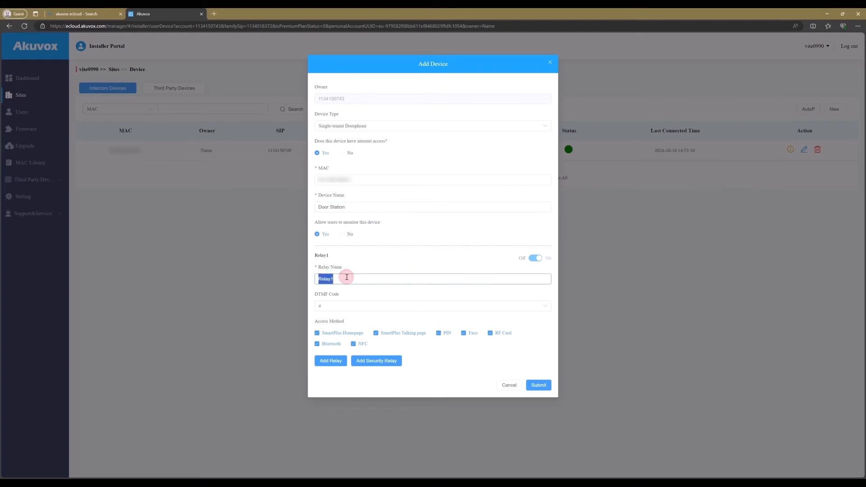
text(Front Door)
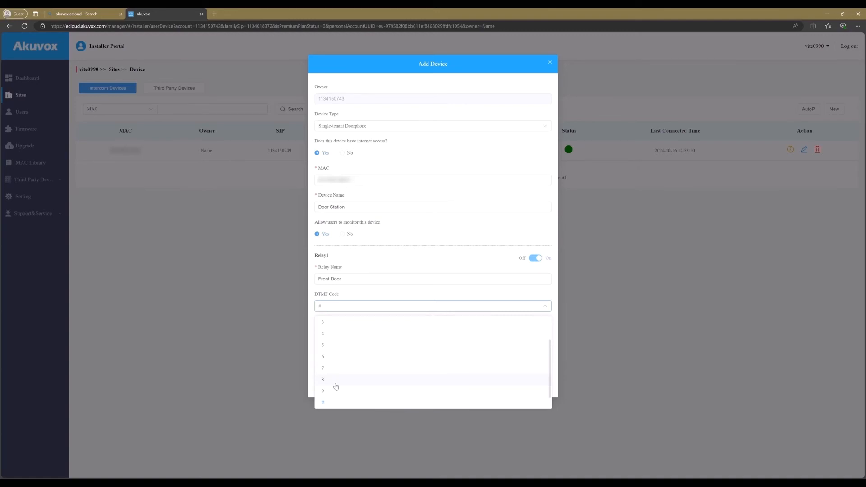
click(323, 378)
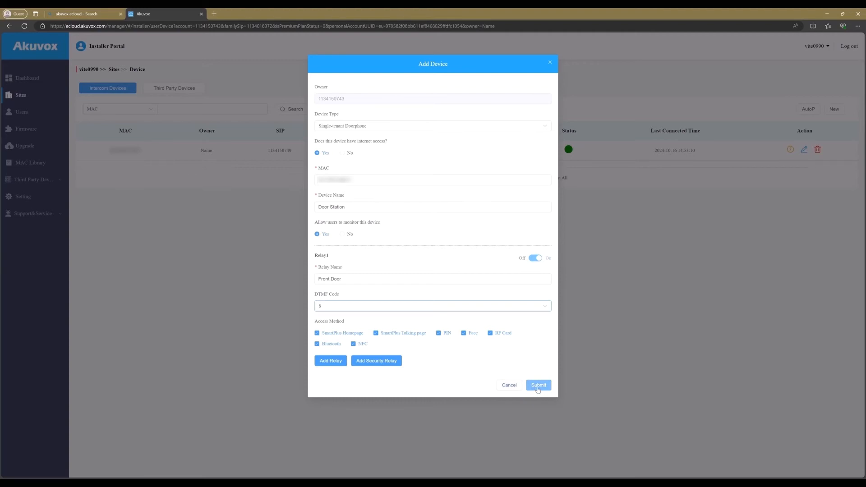
click(538, 385)
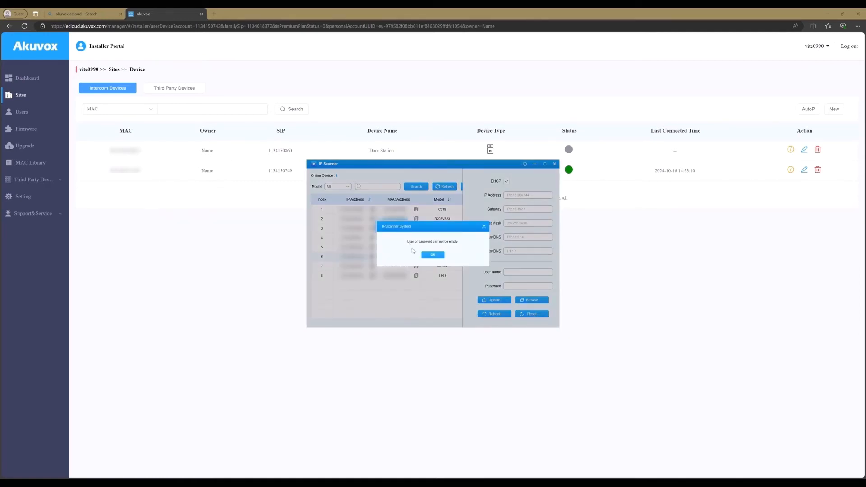
- Reset the door phone with admin credentials, acknowledge success, and hide the scanner
click(433, 254)
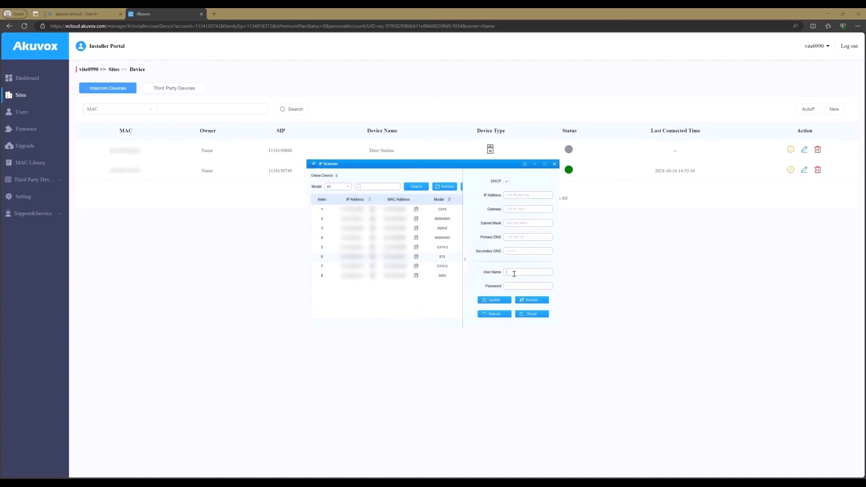
text(admin)
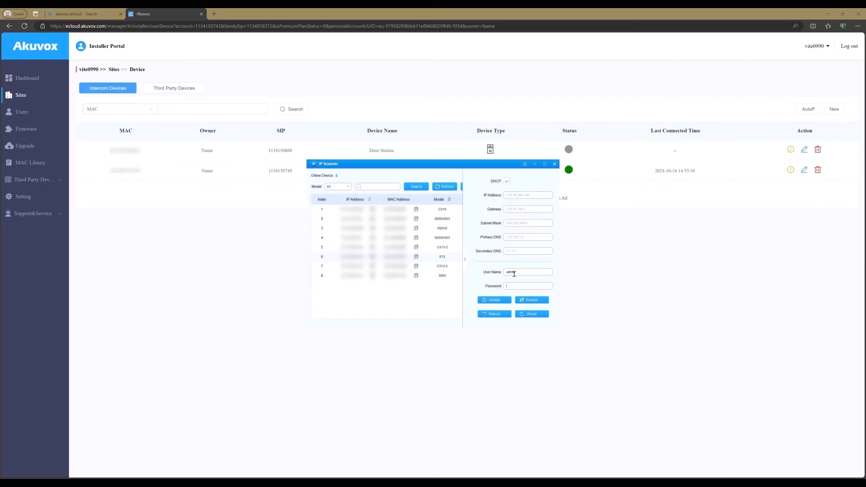
text(password)
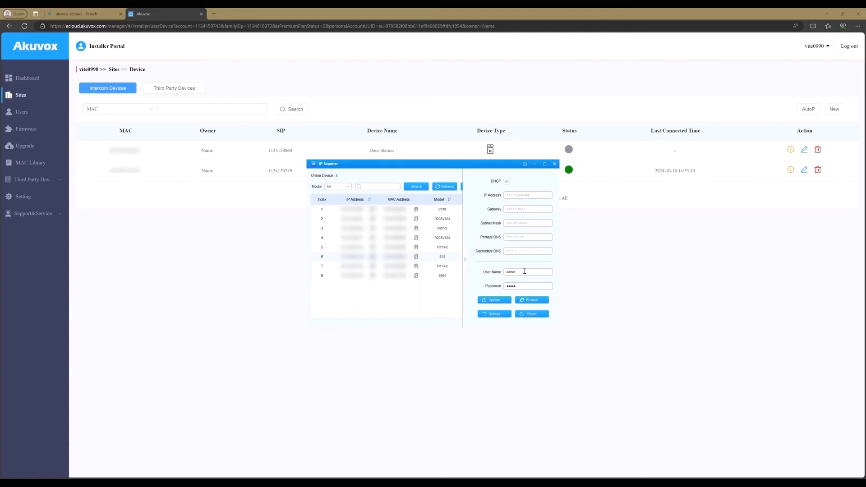
click(532, 313)
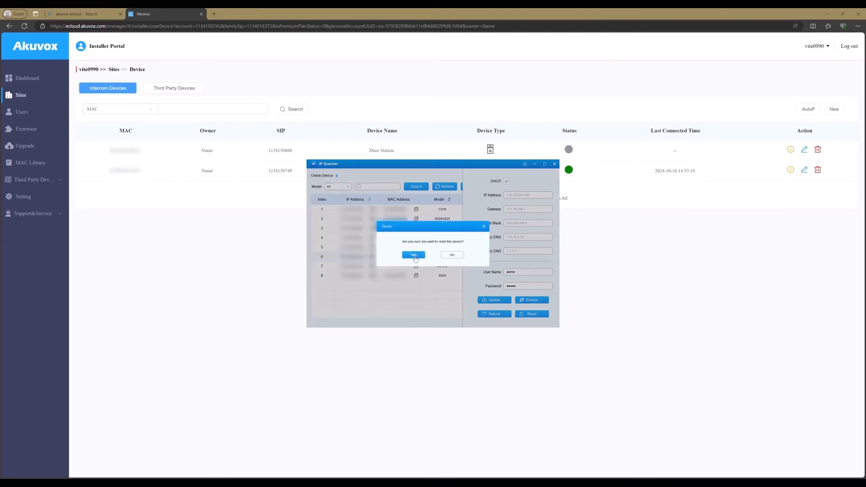
click(413, 255)
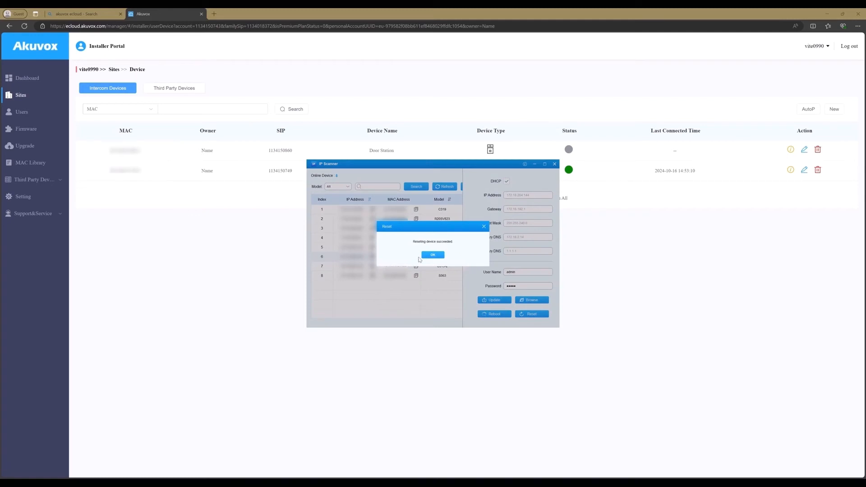
click(433, 254)
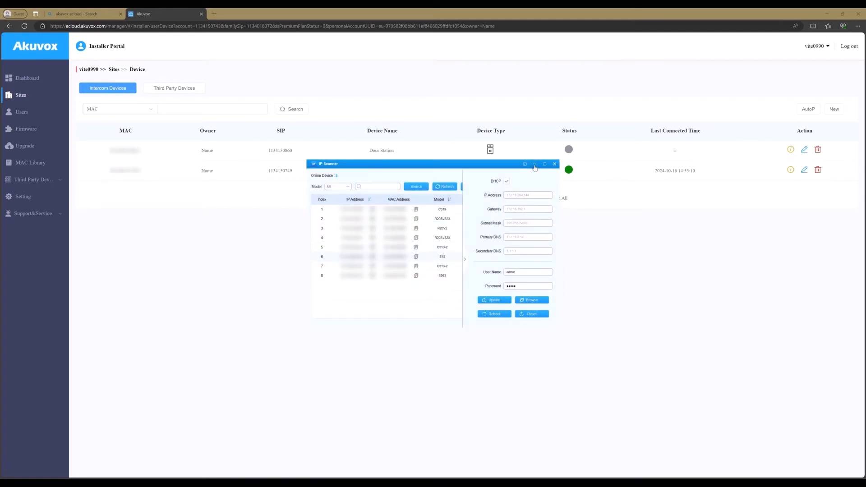
click(554, 163)
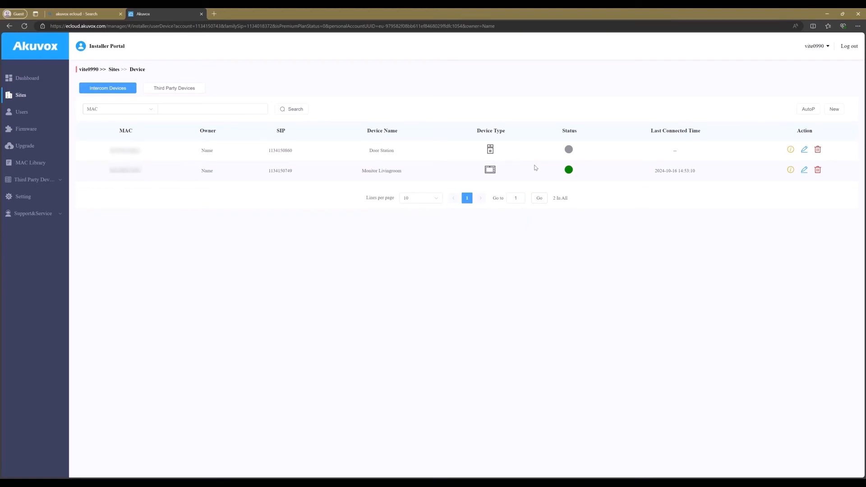
mouse_move(343, 101)
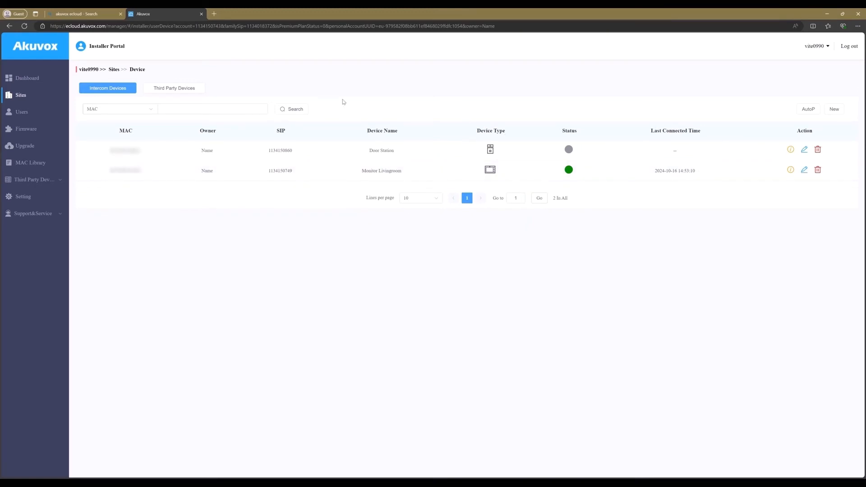
- Return to the site's user list and reload the resident's Intercom Devices
click(113, 69)
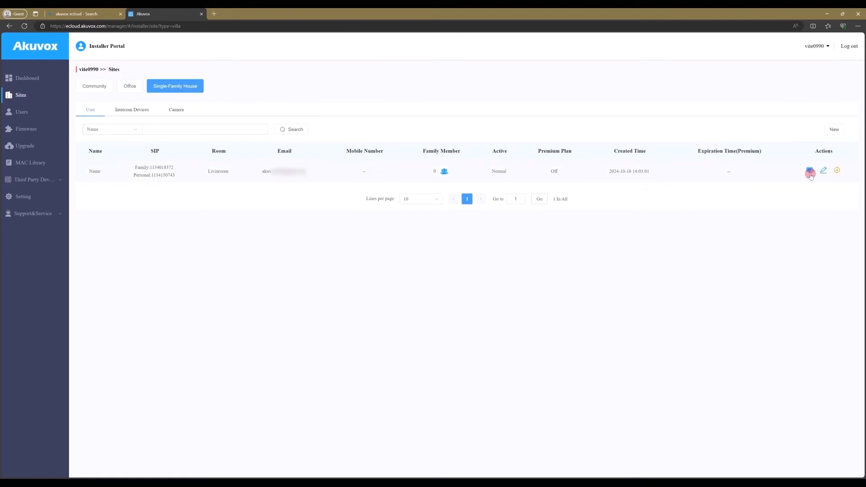
click(809, 169)
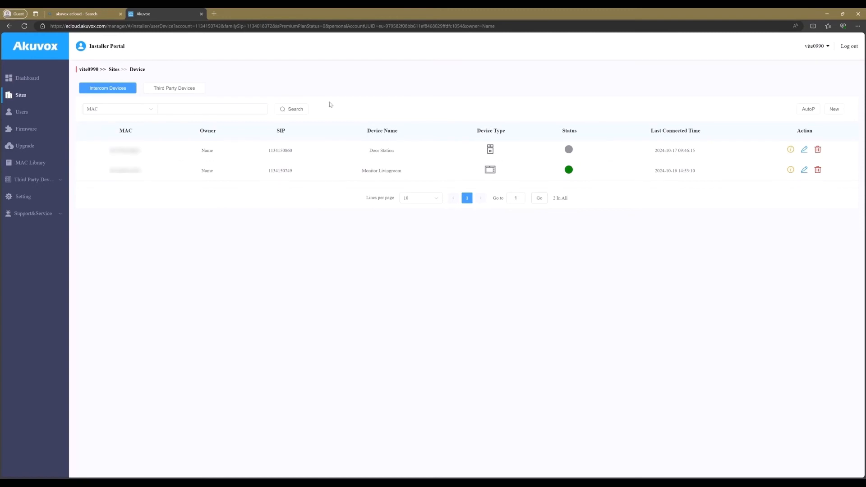
mouse_move(161, 83)
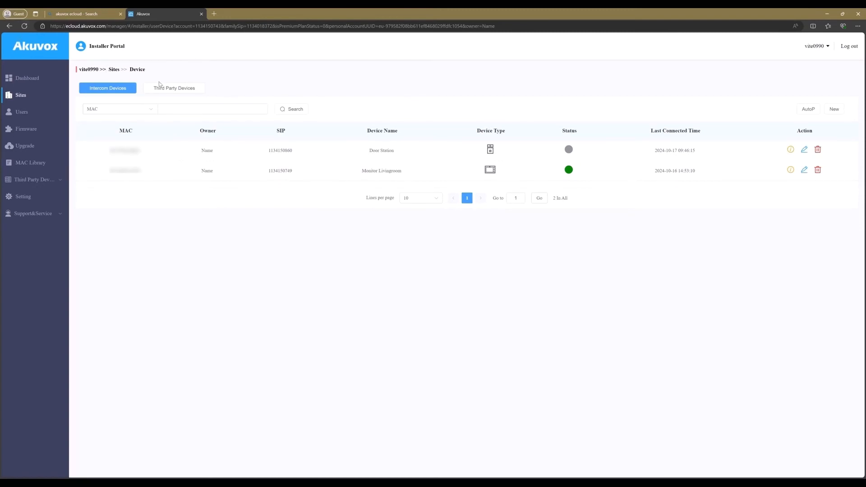
mouse_move(233, 95)
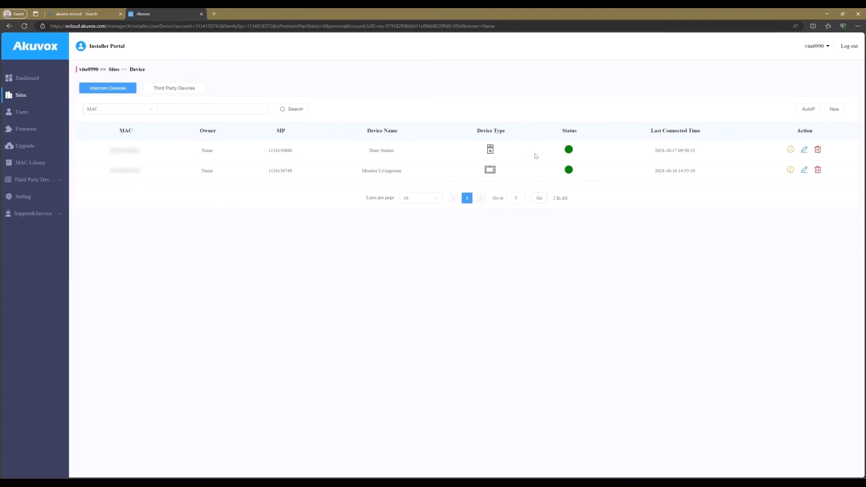
mouse_move(584, 144)
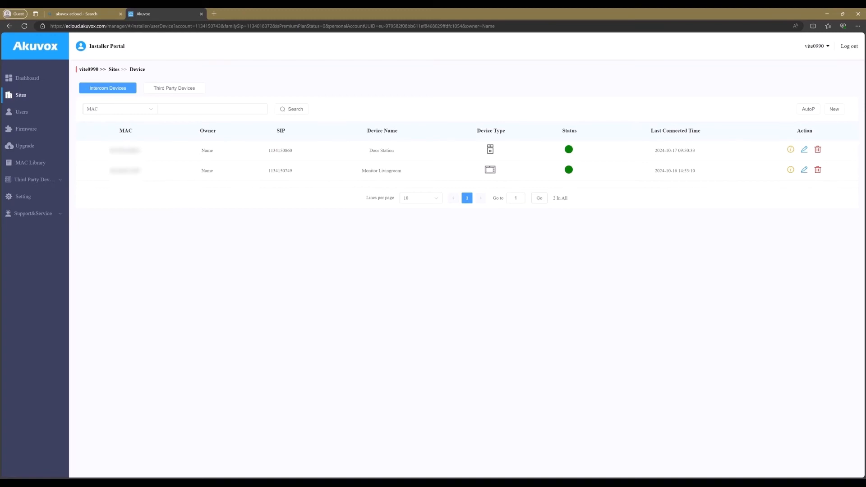
mouse_move(833, 111)
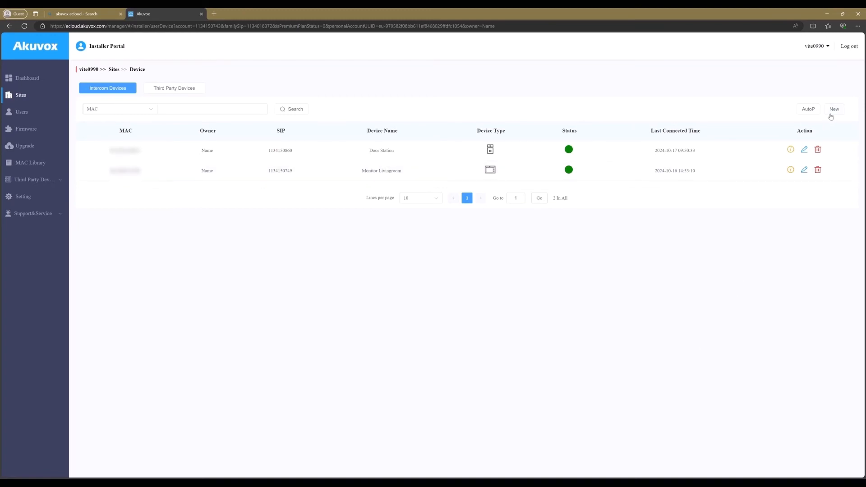
- Add an Access Control device named Backdoor with a relay DTMF code and submit it
click(834, 109)
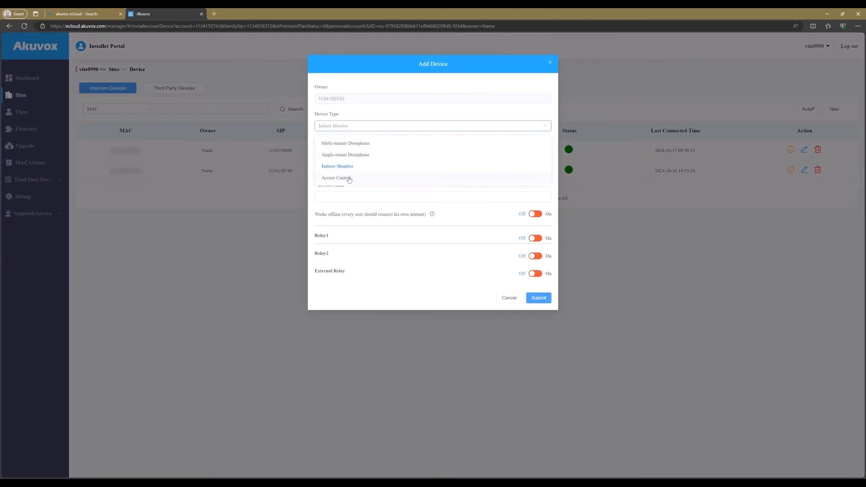
click(337, 178)
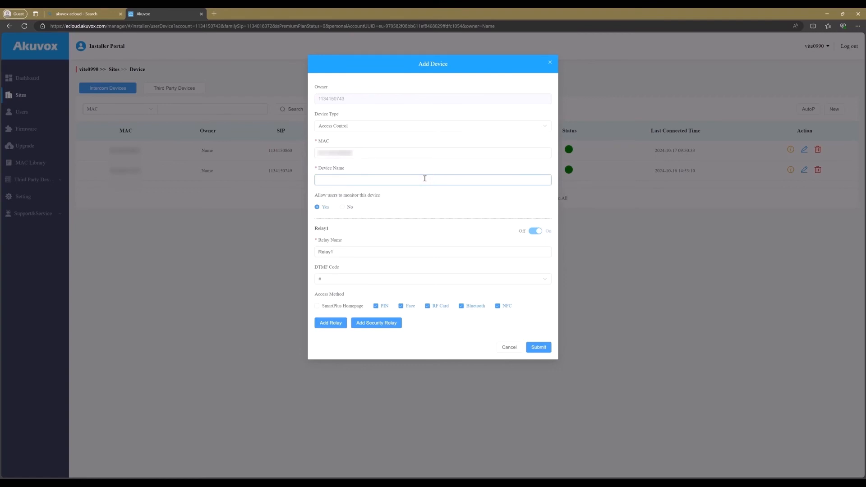
text(B)
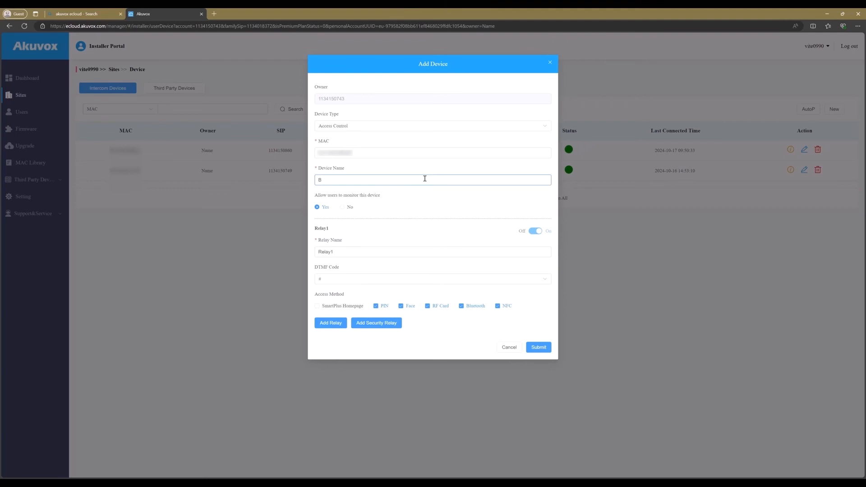
text(ackdoor)
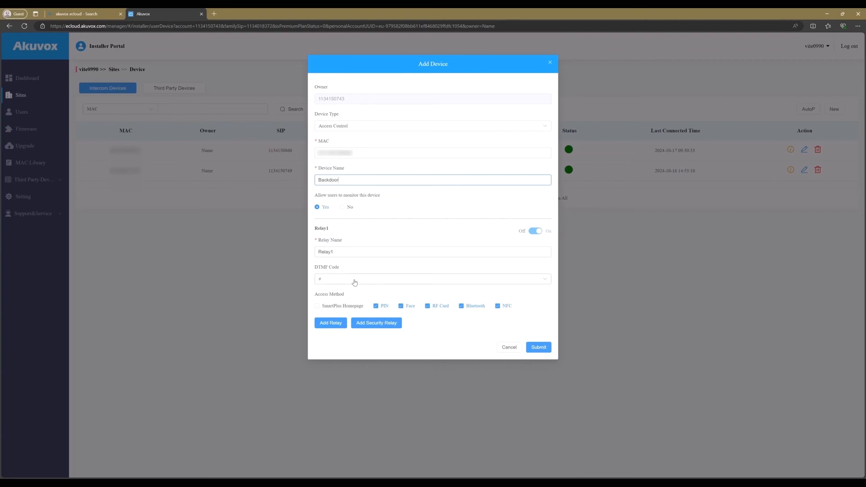
click(432, 279)
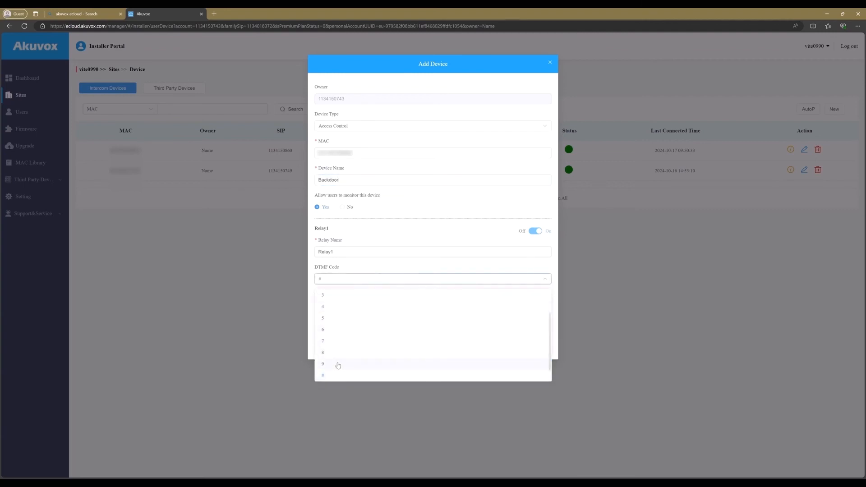
click(323, 363)
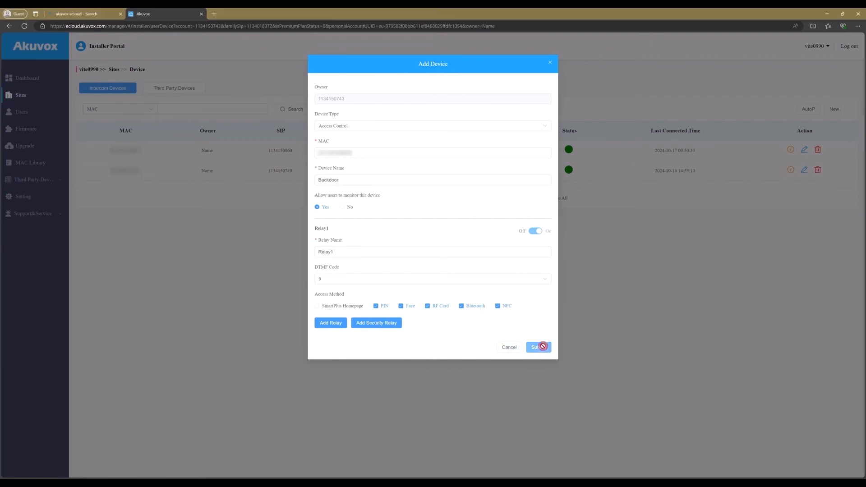
click(539, 347)
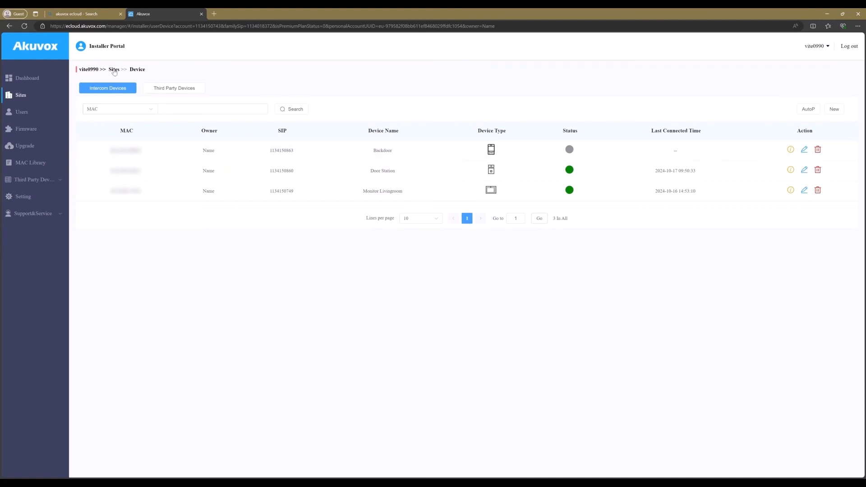
- Return via the Sites breadcrumb to the Single-Family House residents list
click(113, 70)
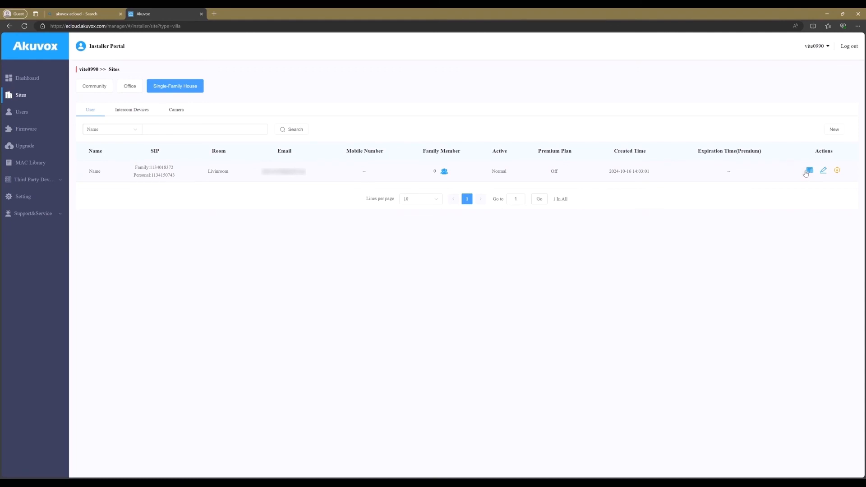
click(808, 170)
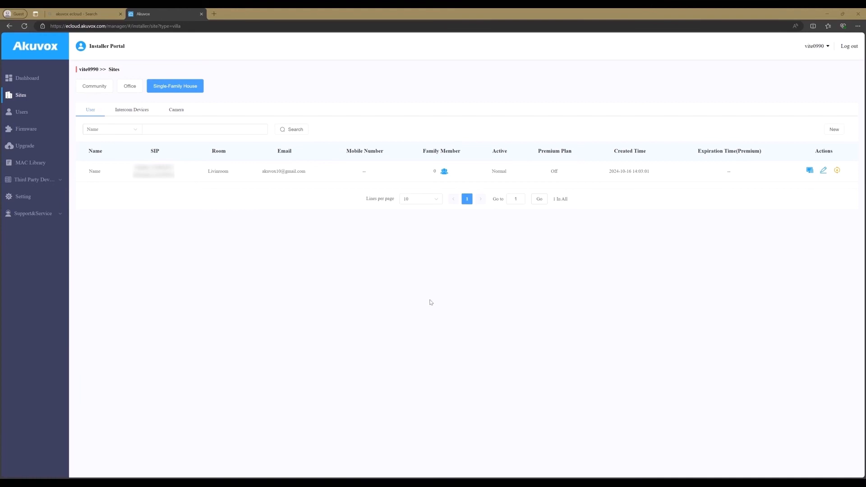
mouse_move(476, 142)
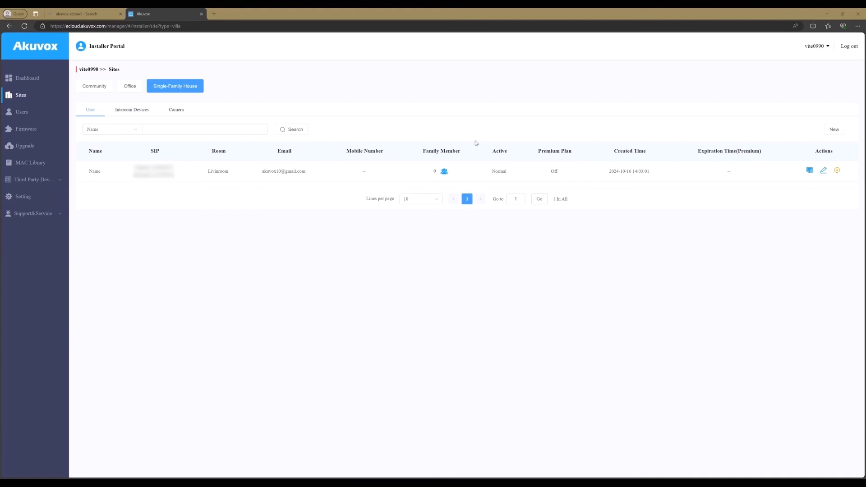
mouse_move(450, 168)
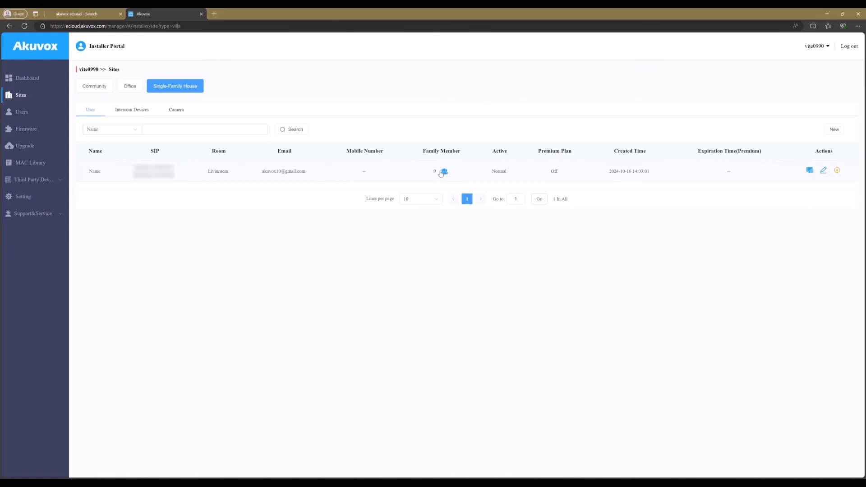
- Create family member Jean under the resident and submit
click(444, 171)
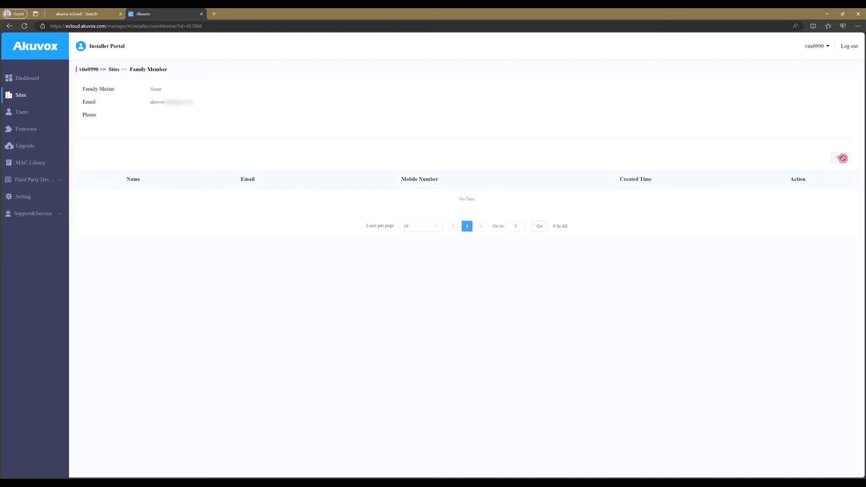
click(841, 157)
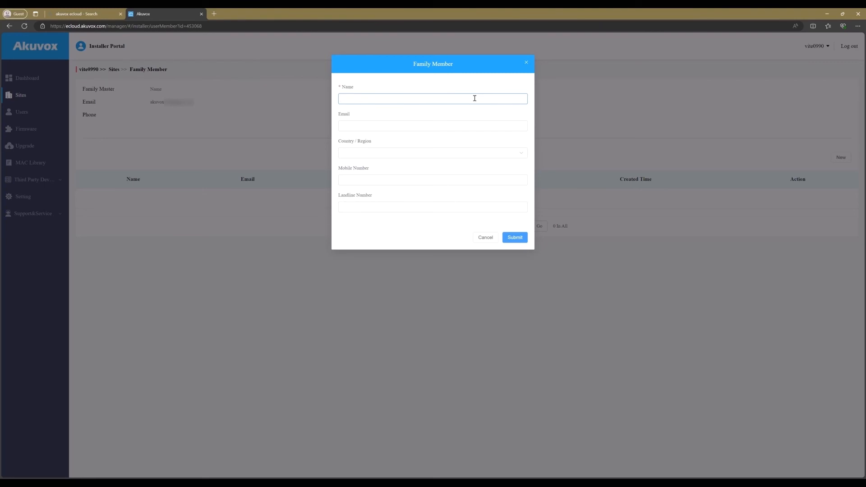
click(514, 237)
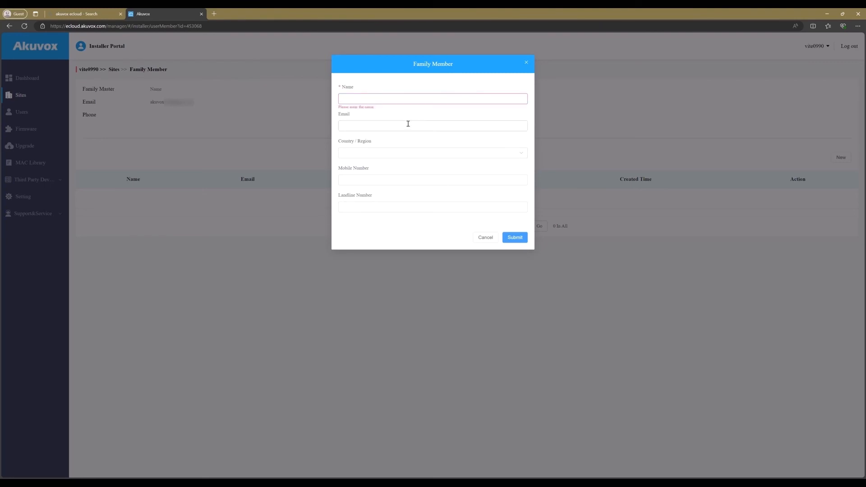
text(Jean)
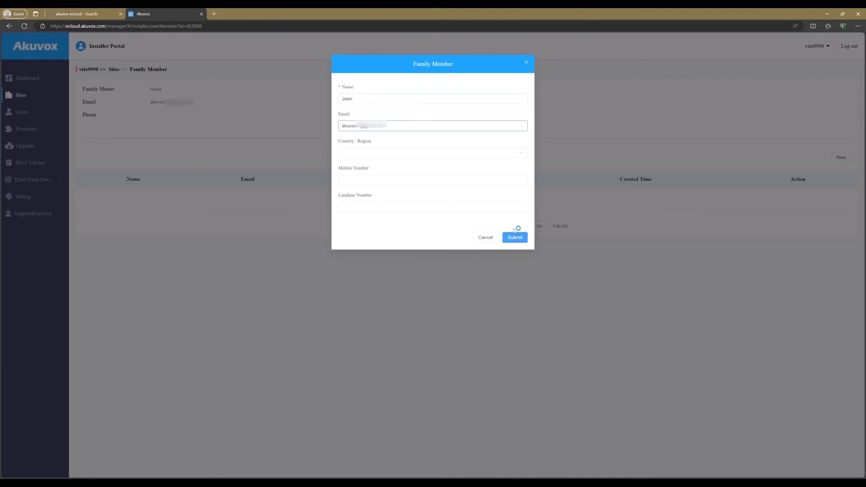
click(514, 237)
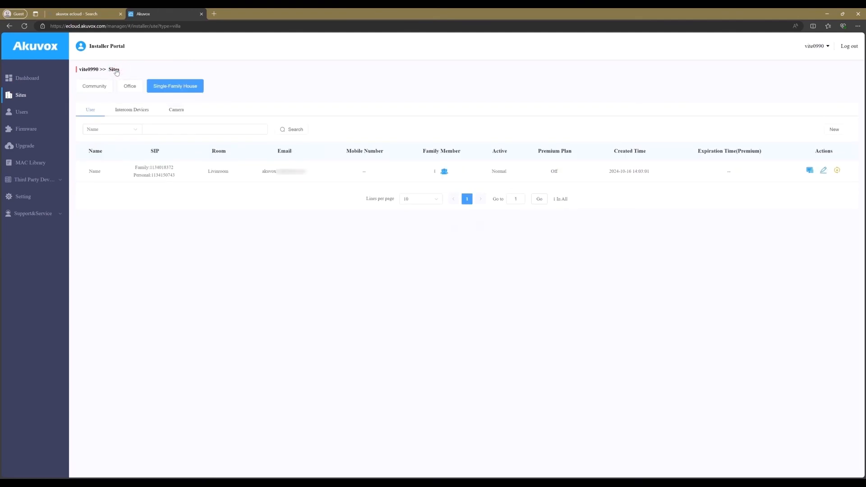
mouse_move(446, 172)
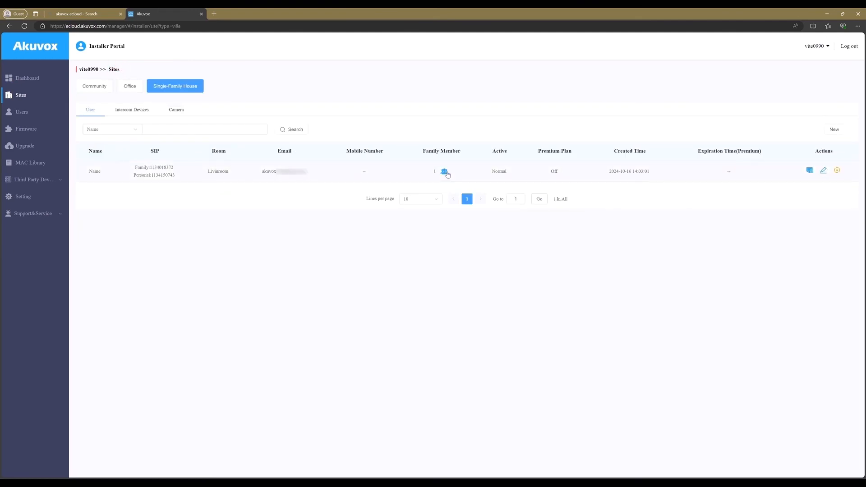